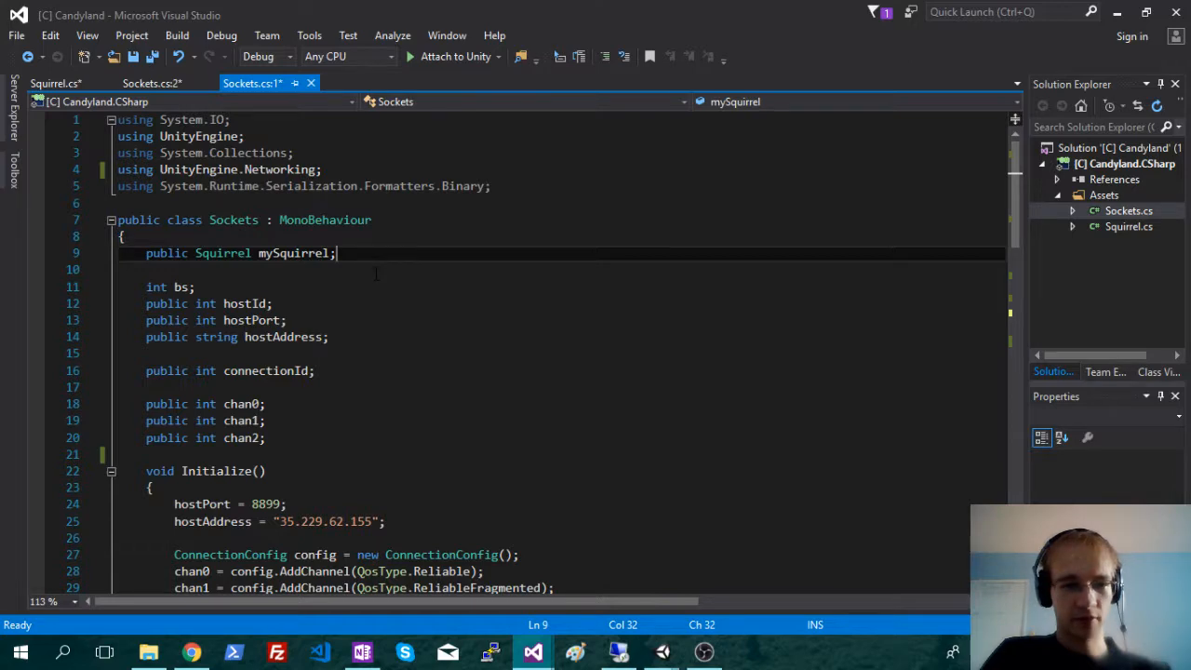
# - Scroll through Sockets.cs, pointing out the hostAddress field declaration along the way
pyautogui.scroll(-3)
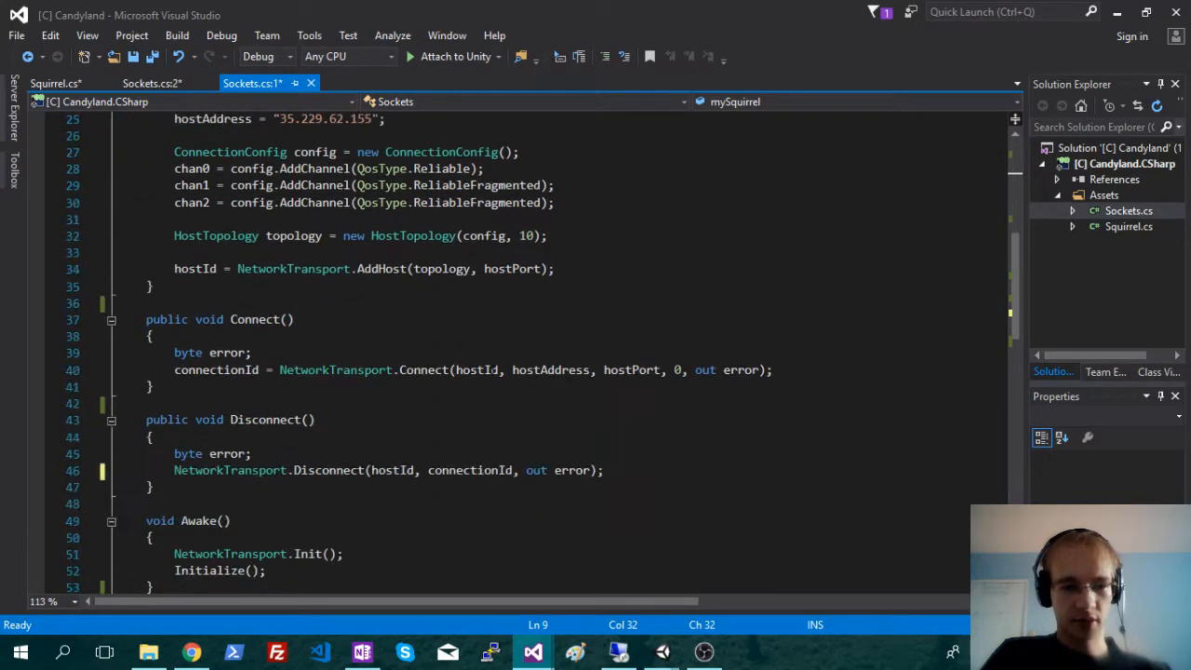
pyautogui.scroll(-3)
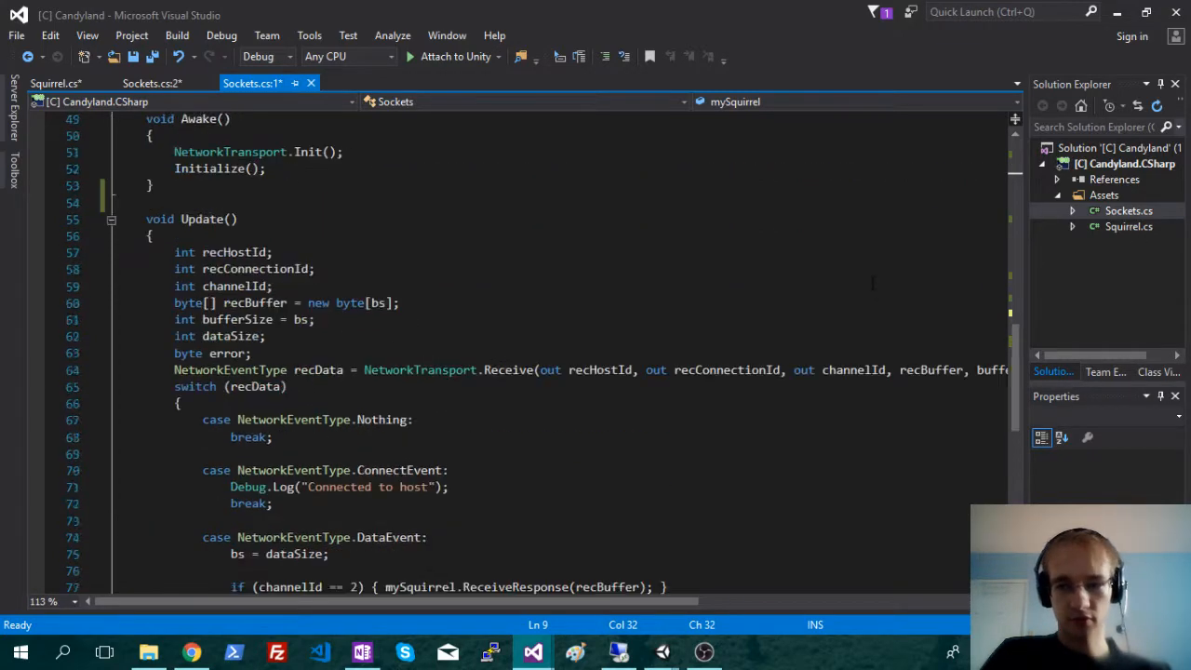
pyautogui.scroll(3)
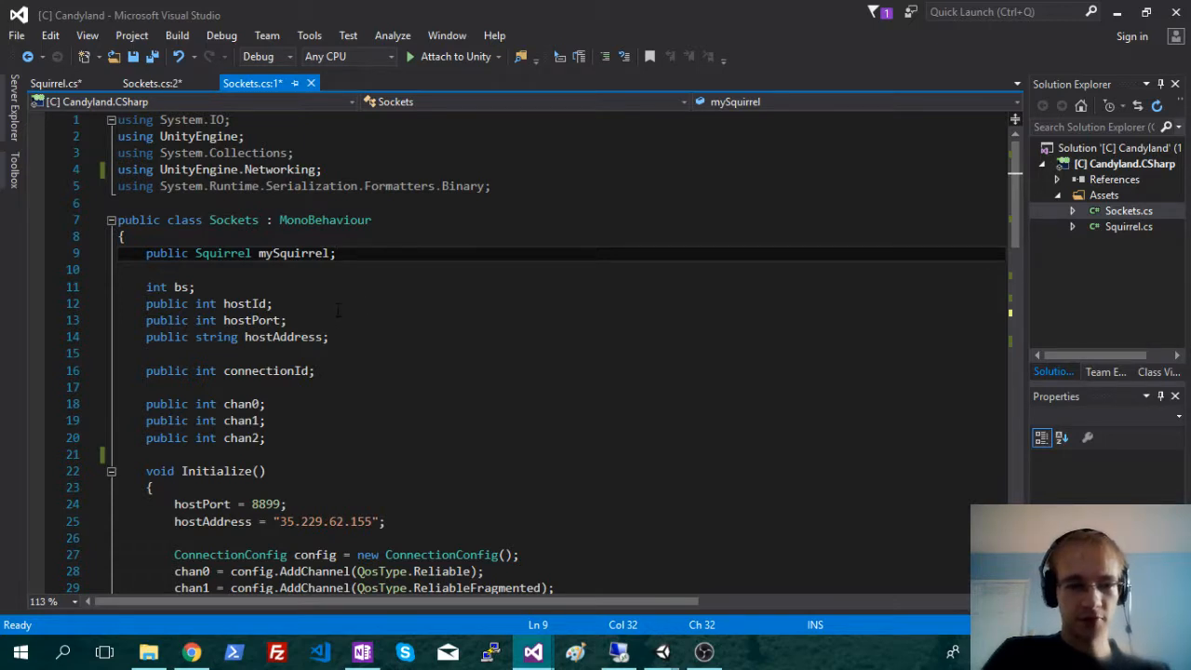
pyautogui.moveTo(505, 299)
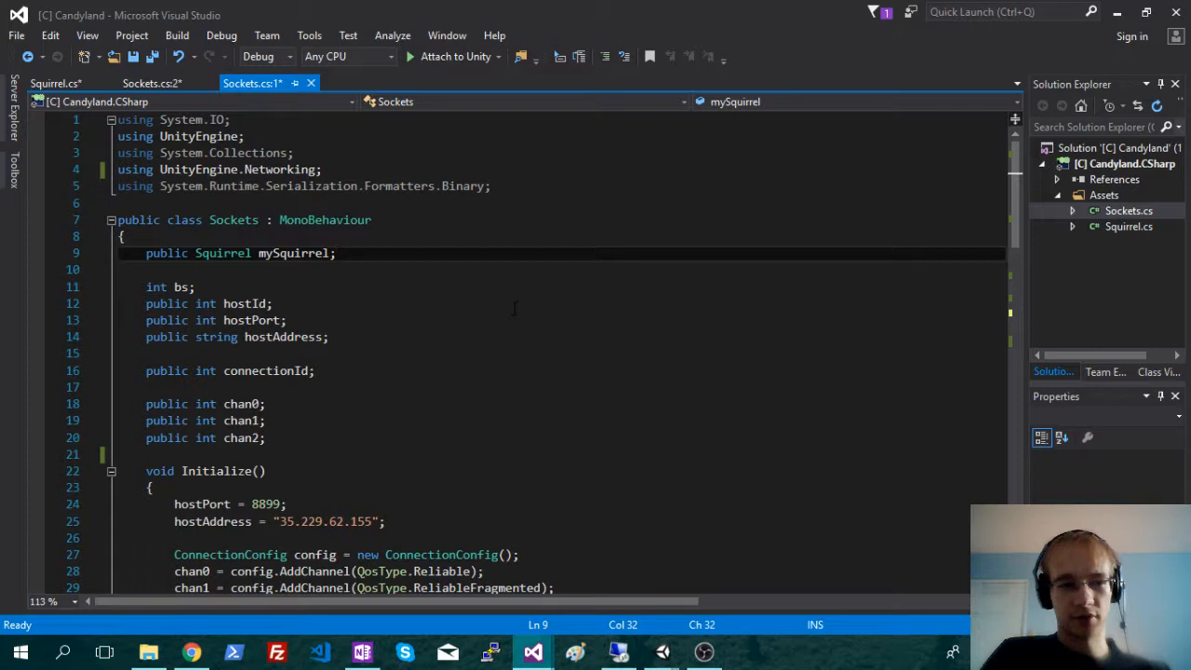
pyautogui.moveTo(533, 324)
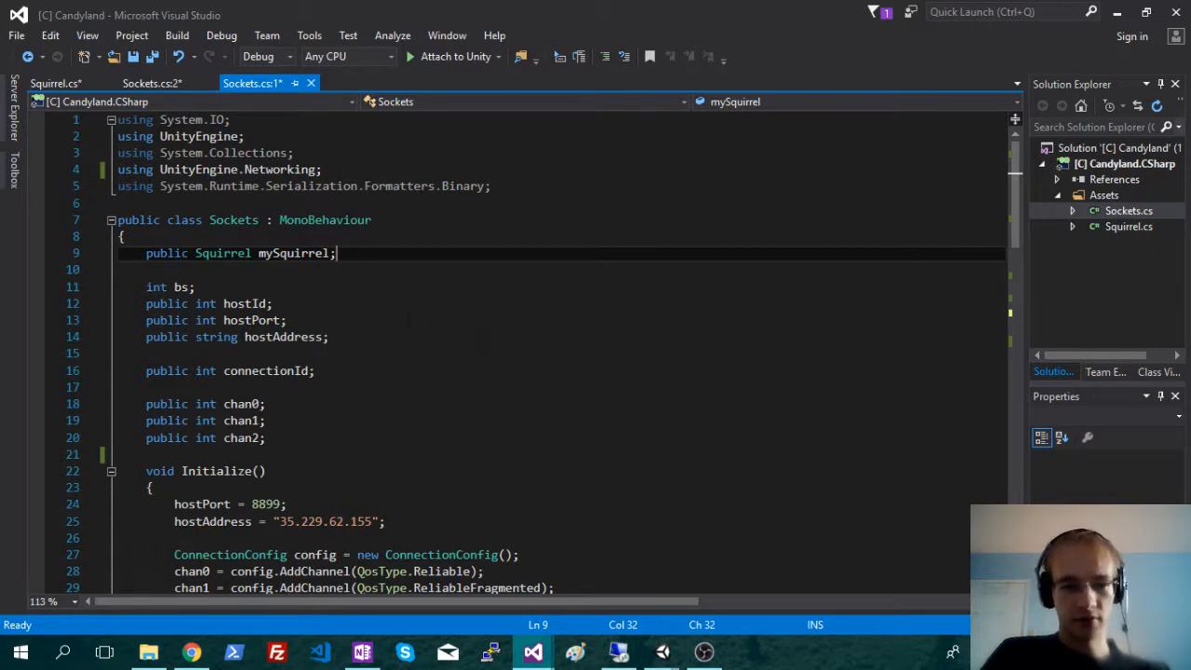
pyautogui.moveTo(551, 328)
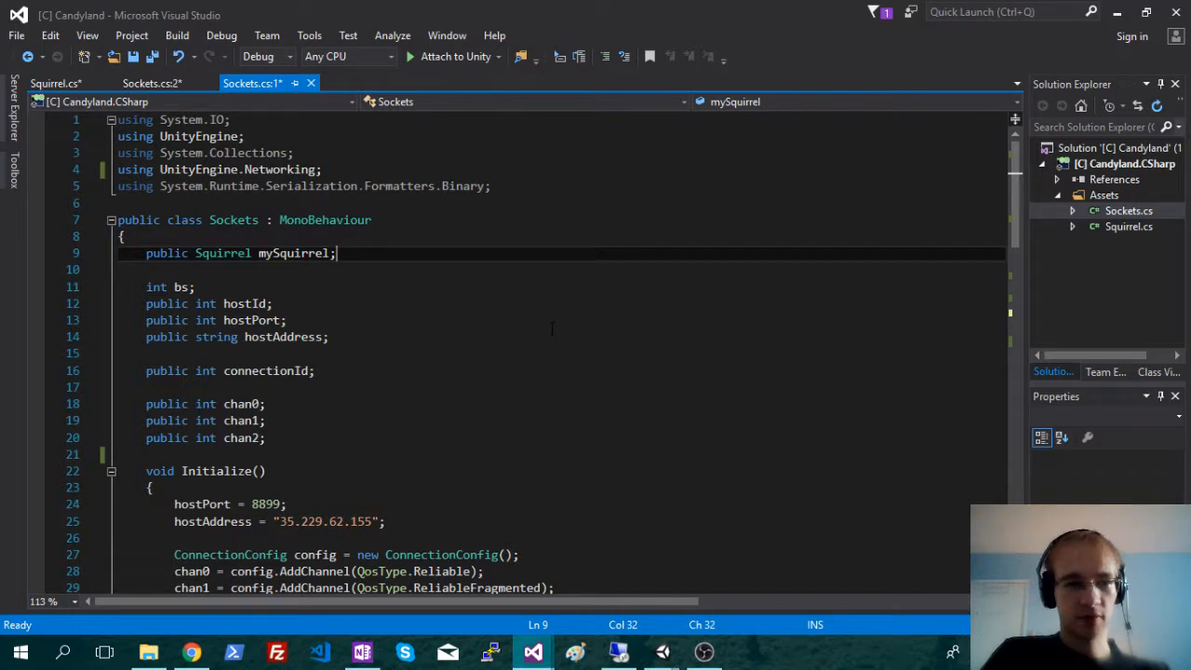
pyautogui.moveTo(510, 317)
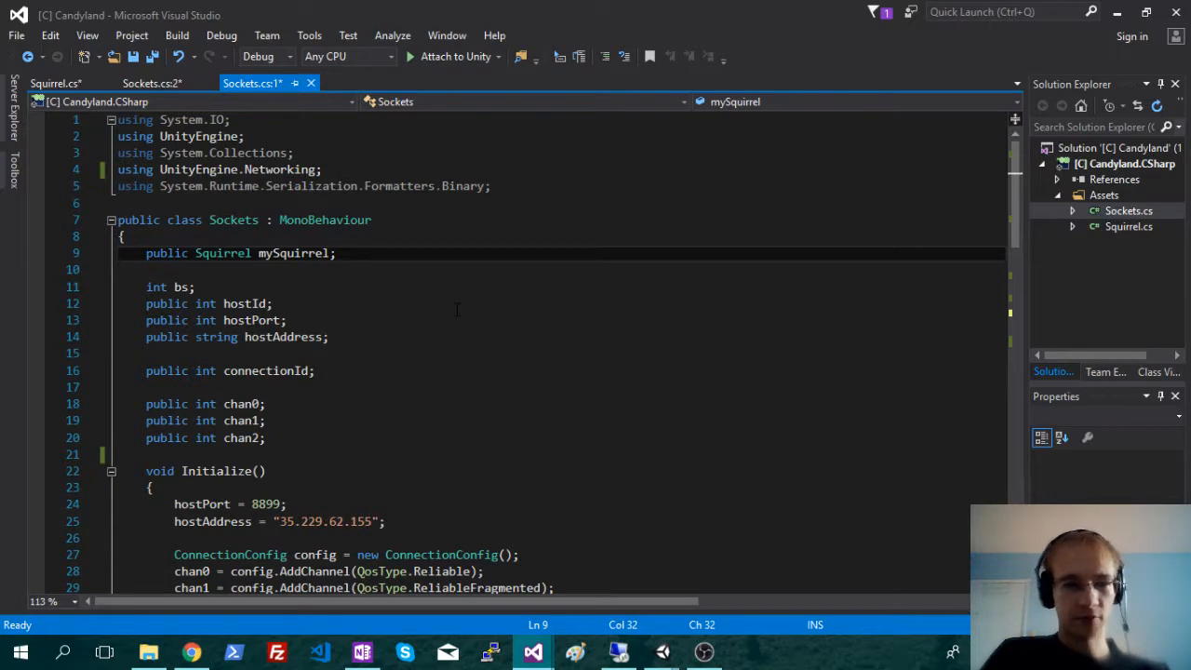
pyautogui.moveTo(382, 360)
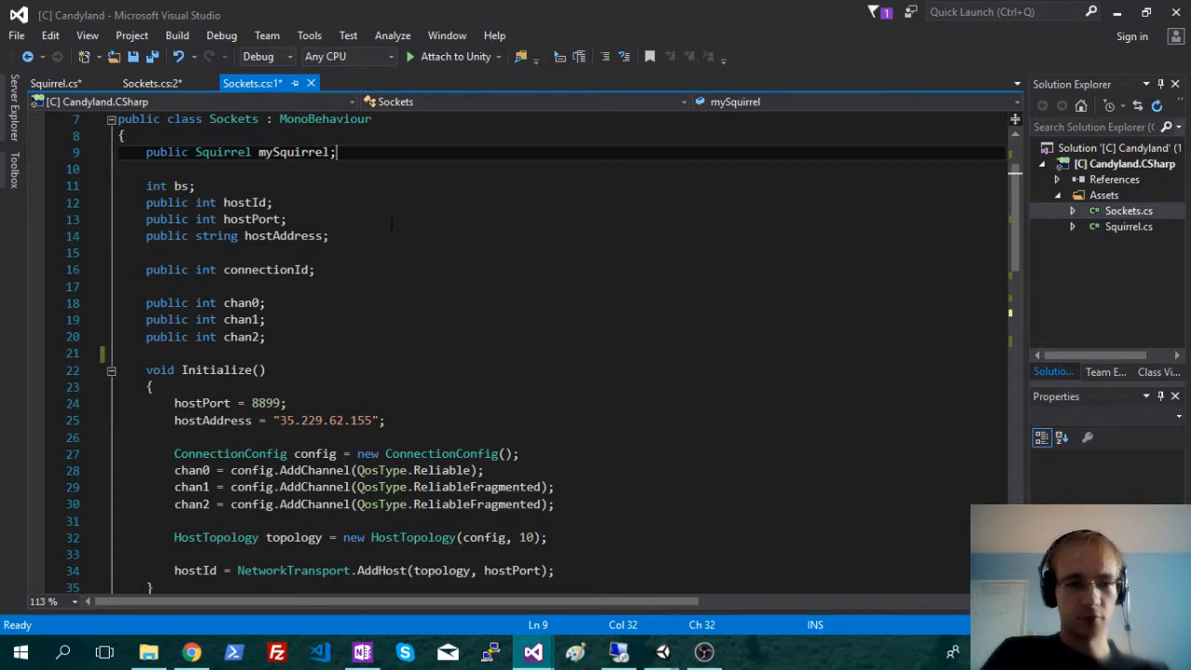
pyautogui.click(329, 235)
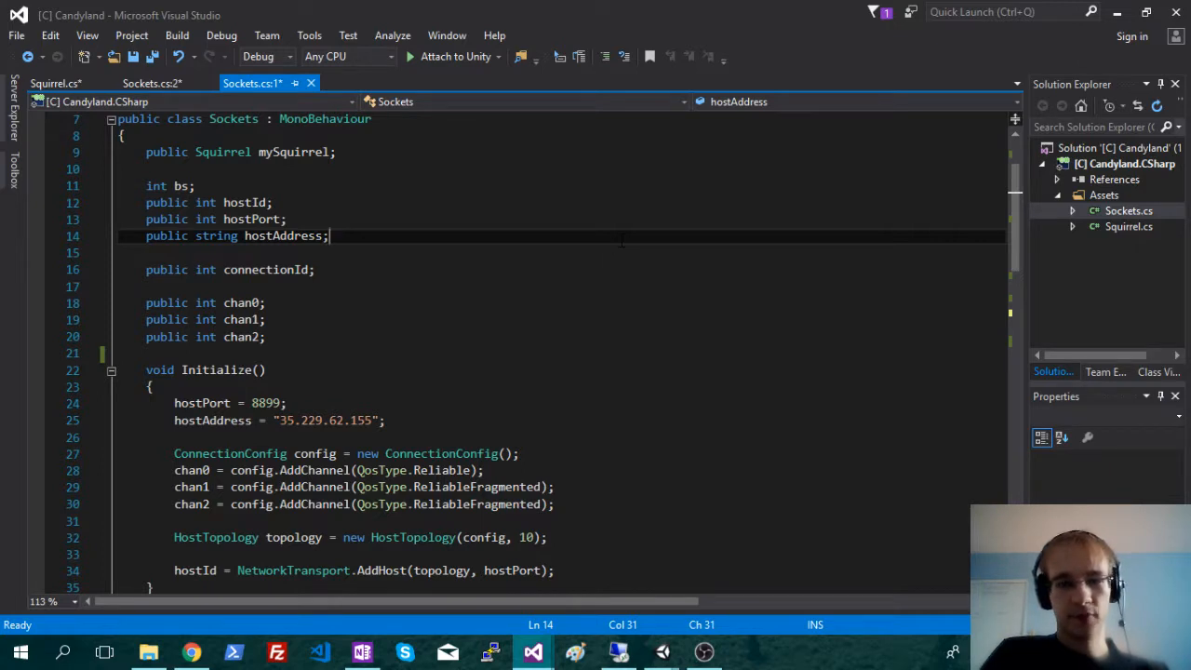
pyautogui.scroll(-3)
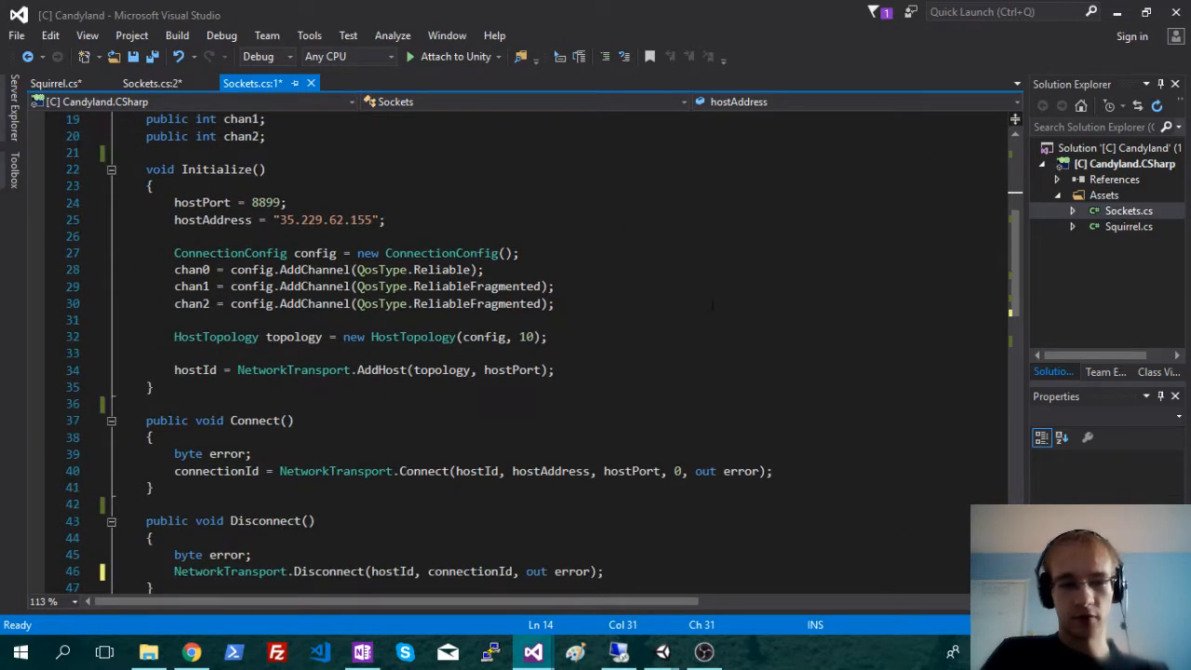
pyautogui.moveTo(651, 291)
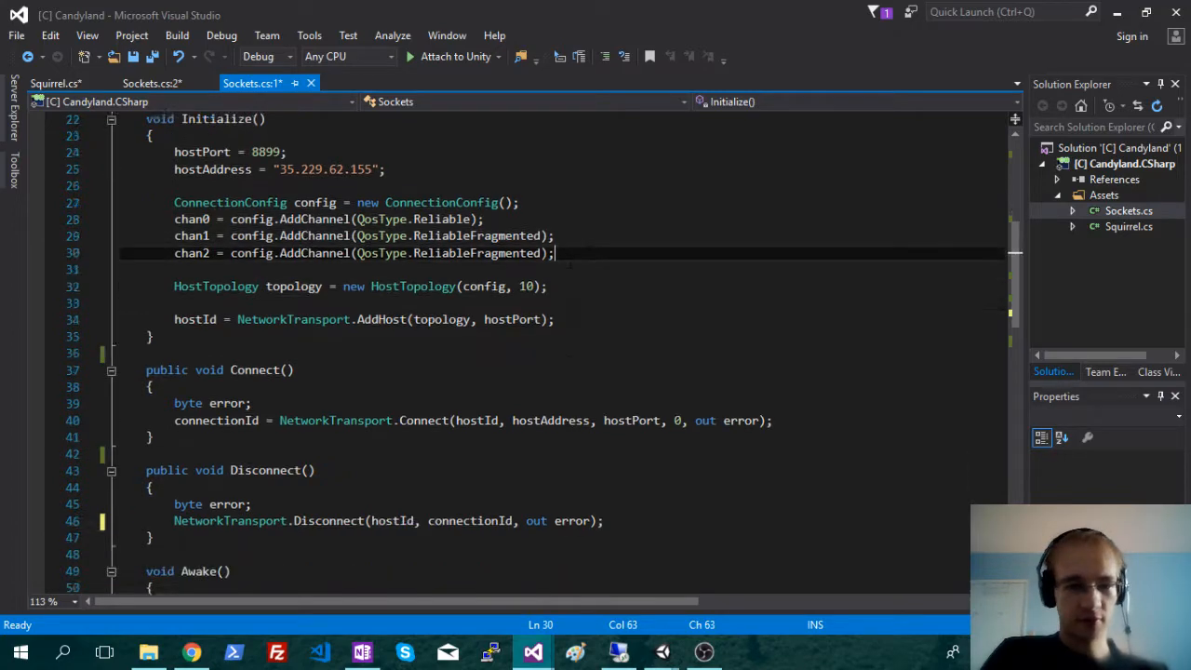
pyautogui.scroll(-3)
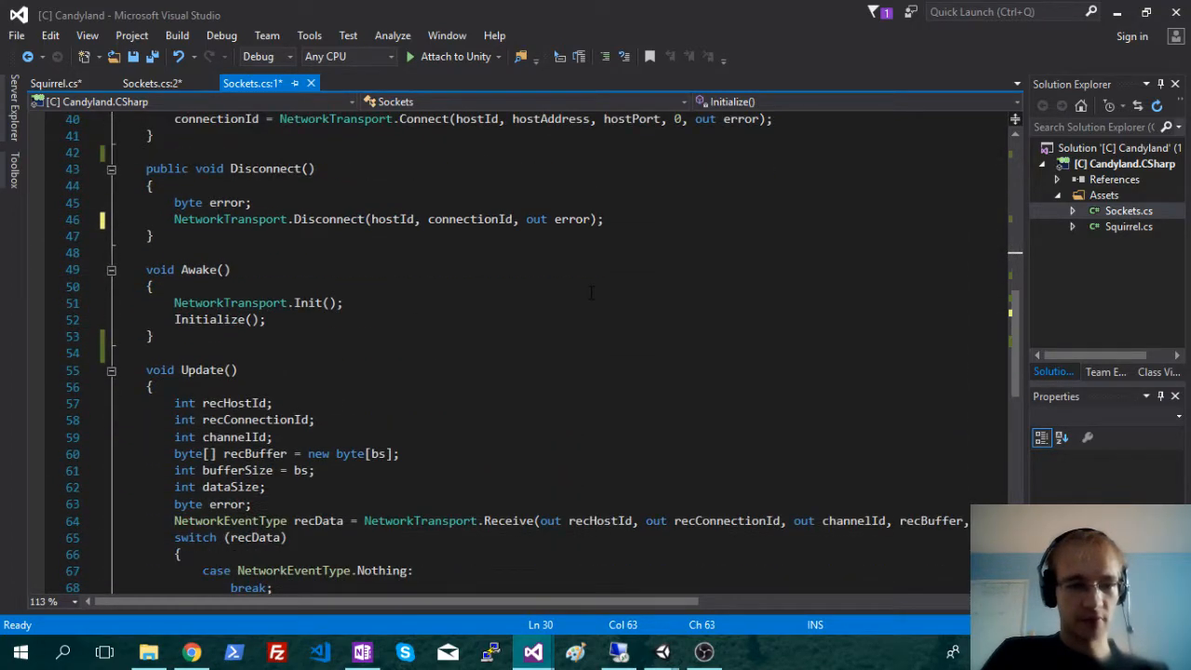
pyautogui.scroll(-3)
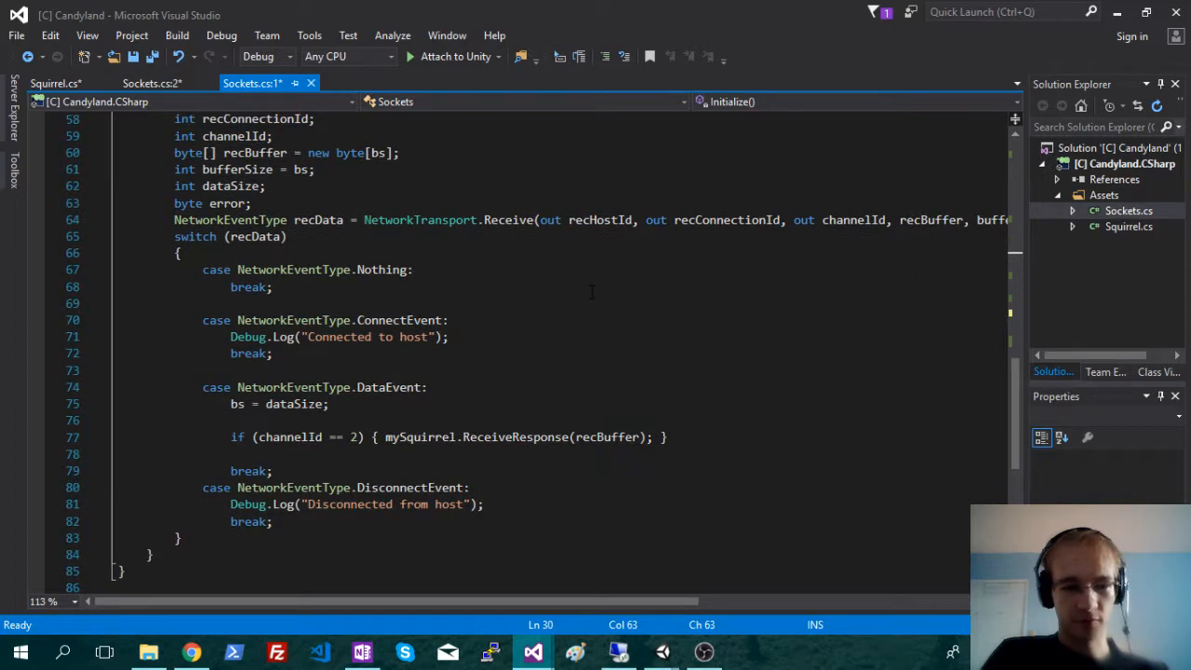
pyautogui.scroll(3)
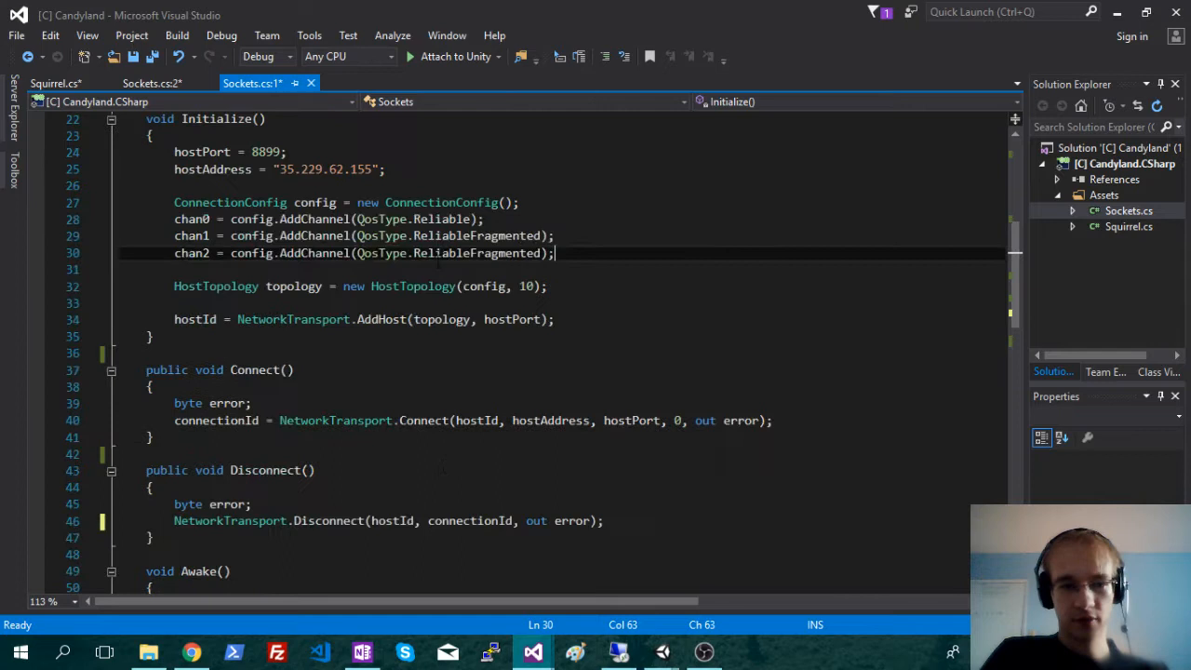
pyautogui.scroll(3)
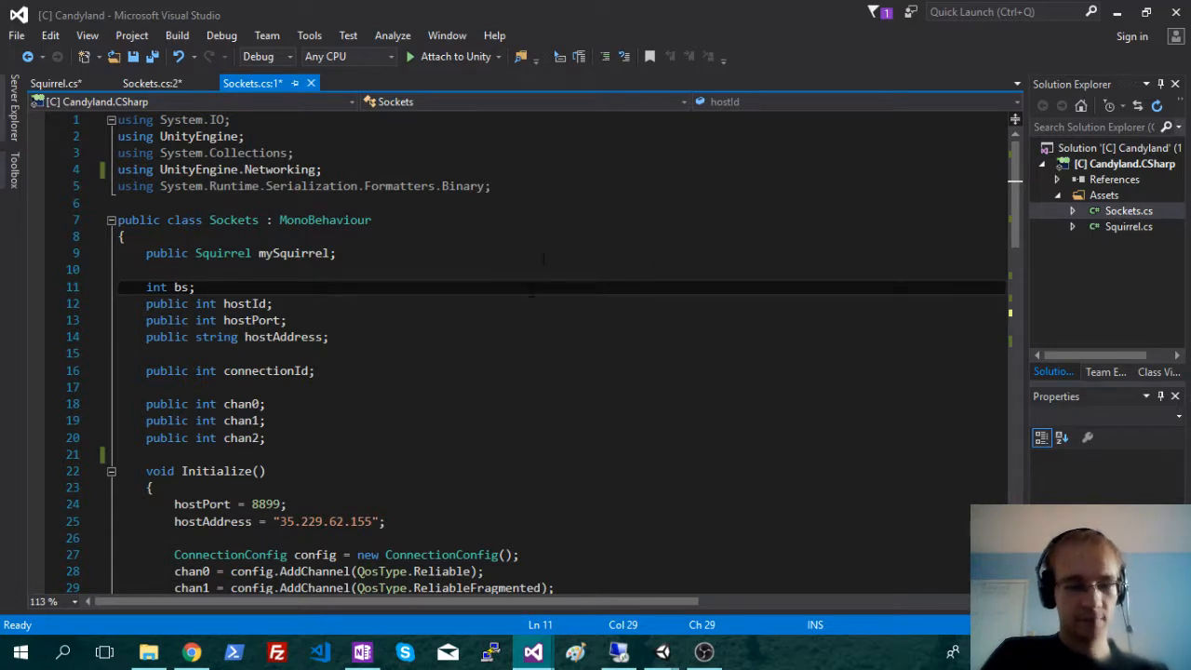
pyautogui.scroll(-3)
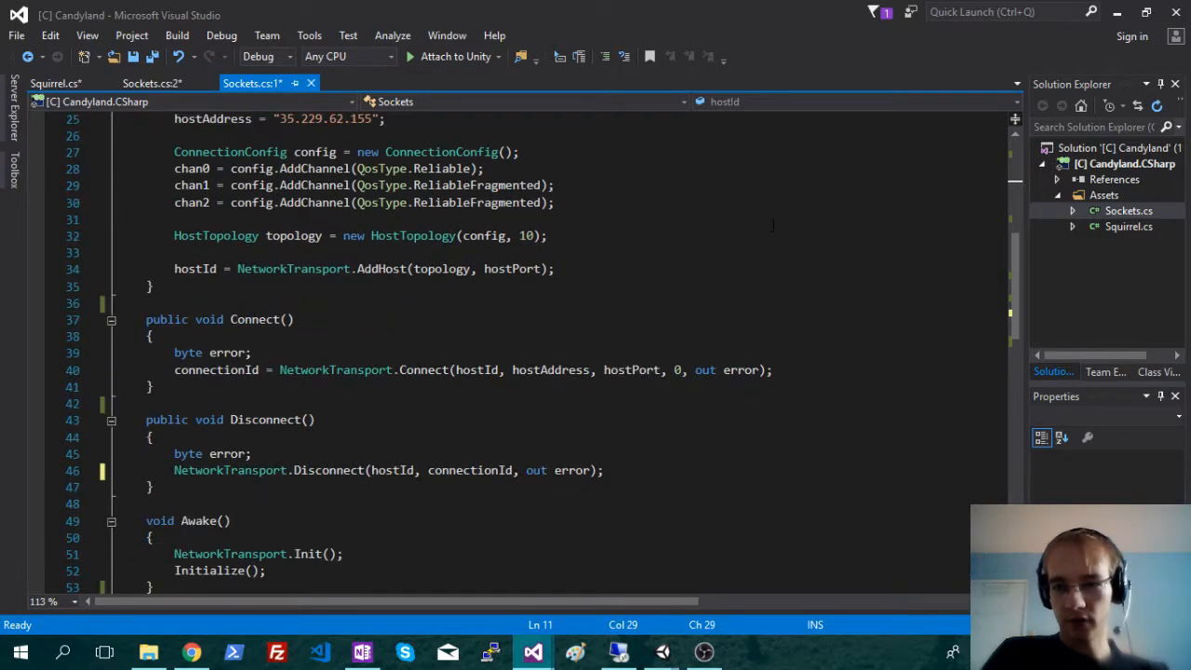
pyautogui.moveTo(1145, 235)
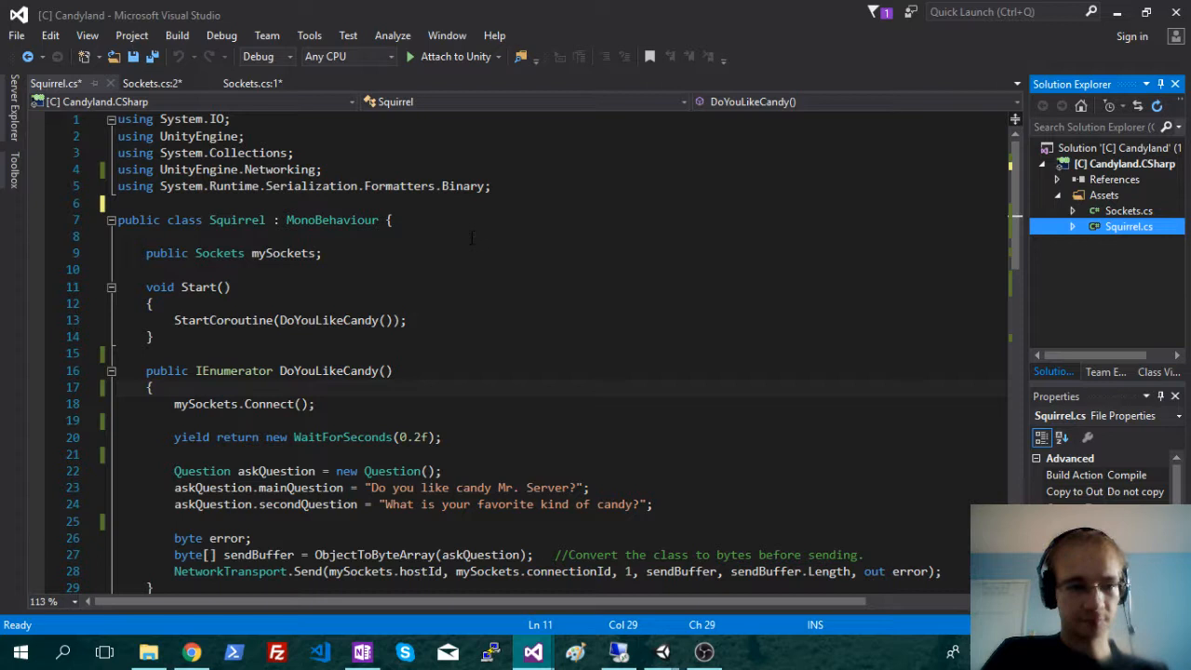
pyautogui.scroll(-3)
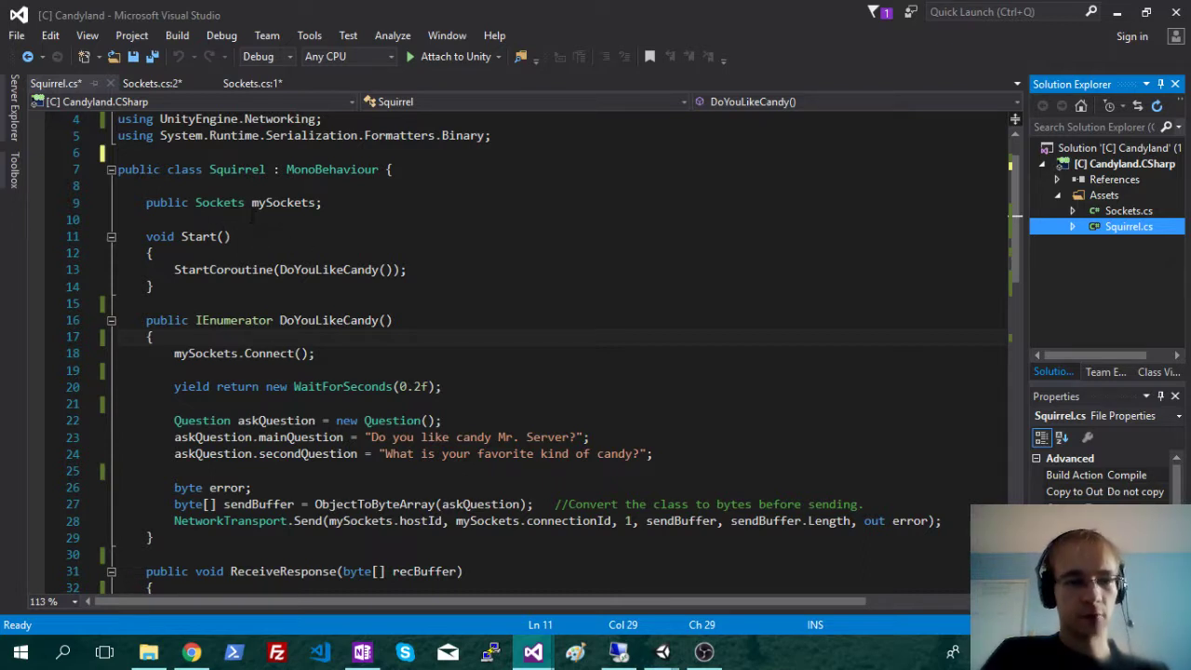
pyautogui.scroll(-3)
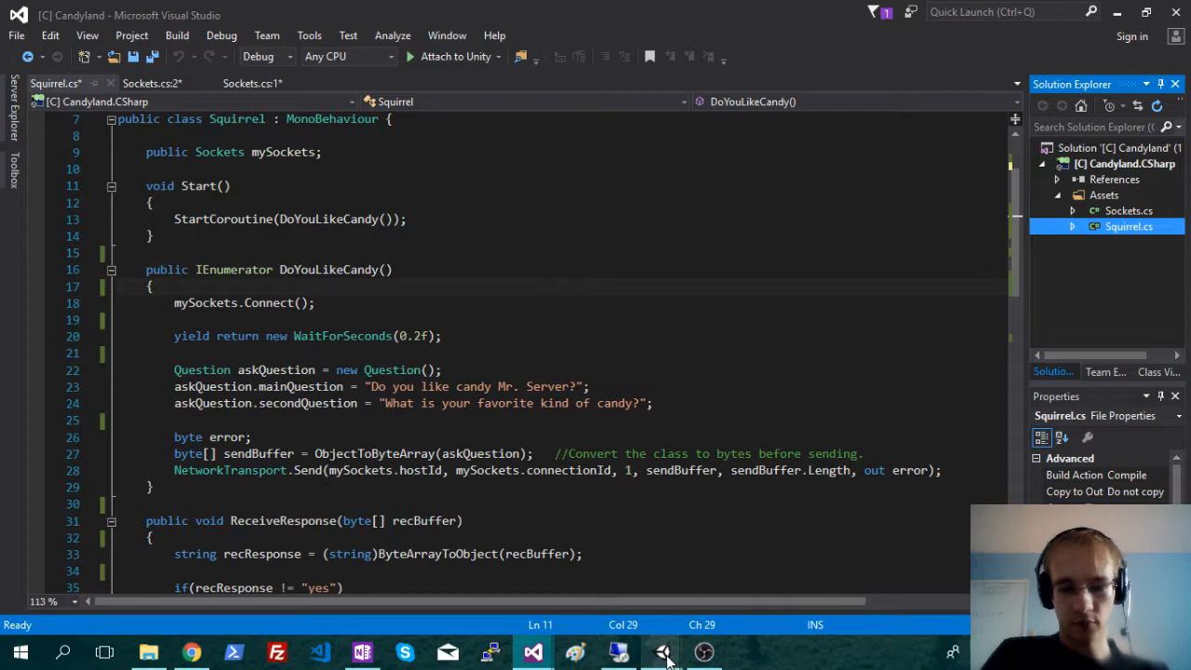
# - Bring Unity forward and select Treehouse to inspect its Sockets and Squirrel script components
pyautogui.click(661, 651)
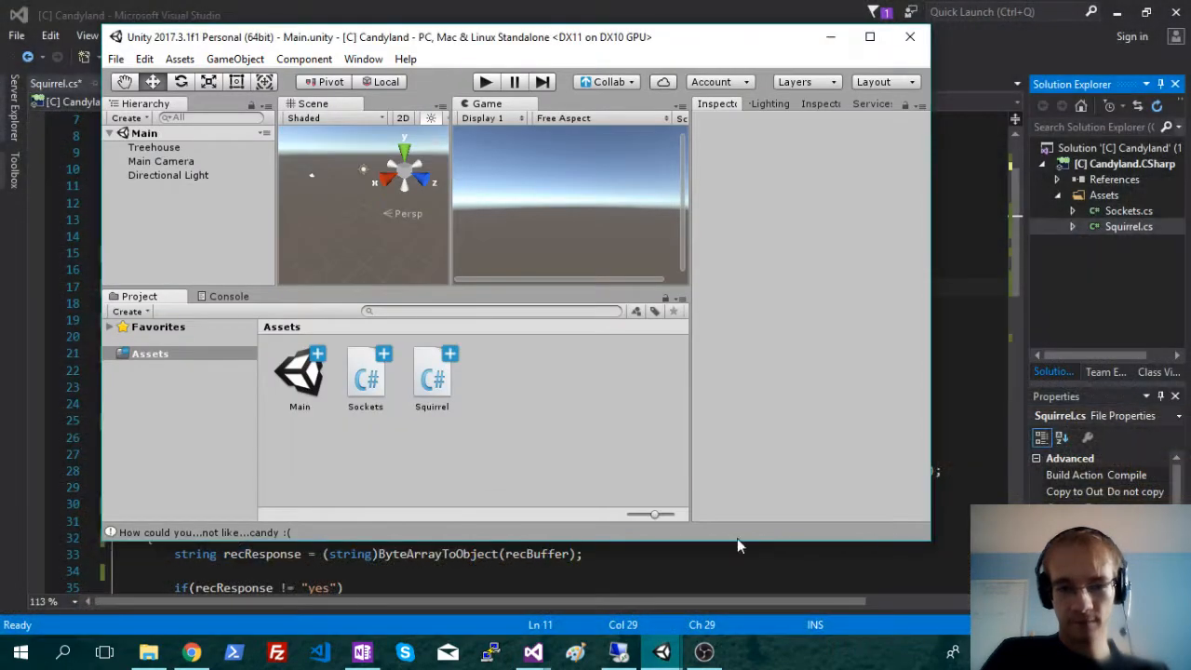
pyautogui.click(154, 147)
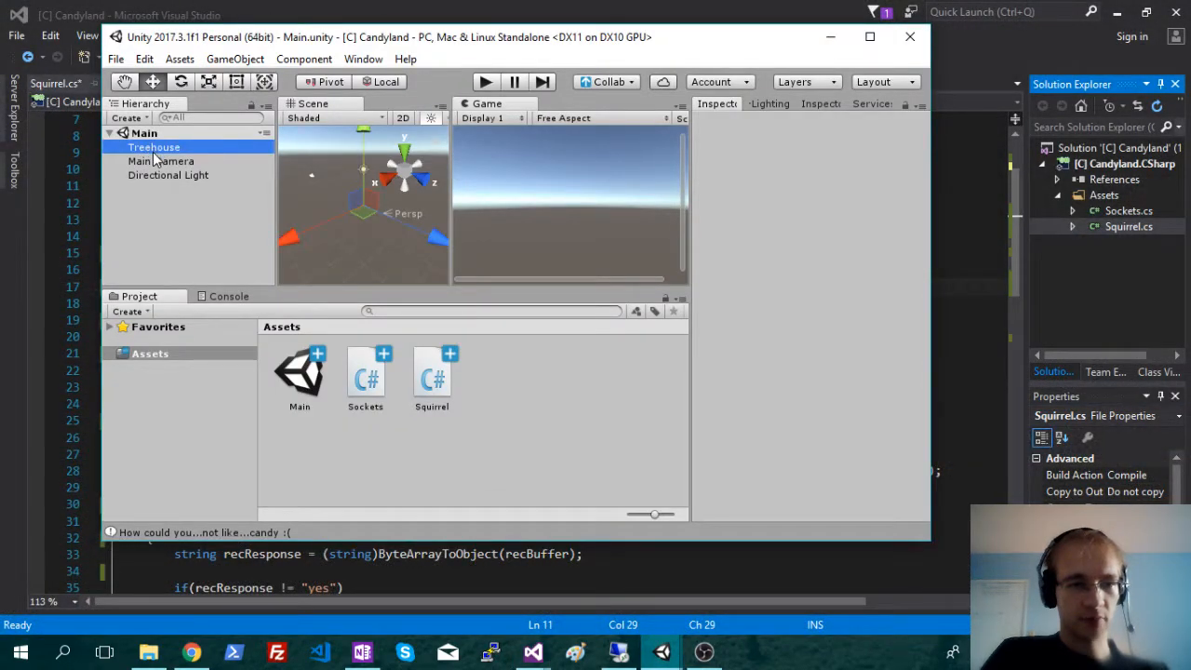
pyautogui.click(154, 147)
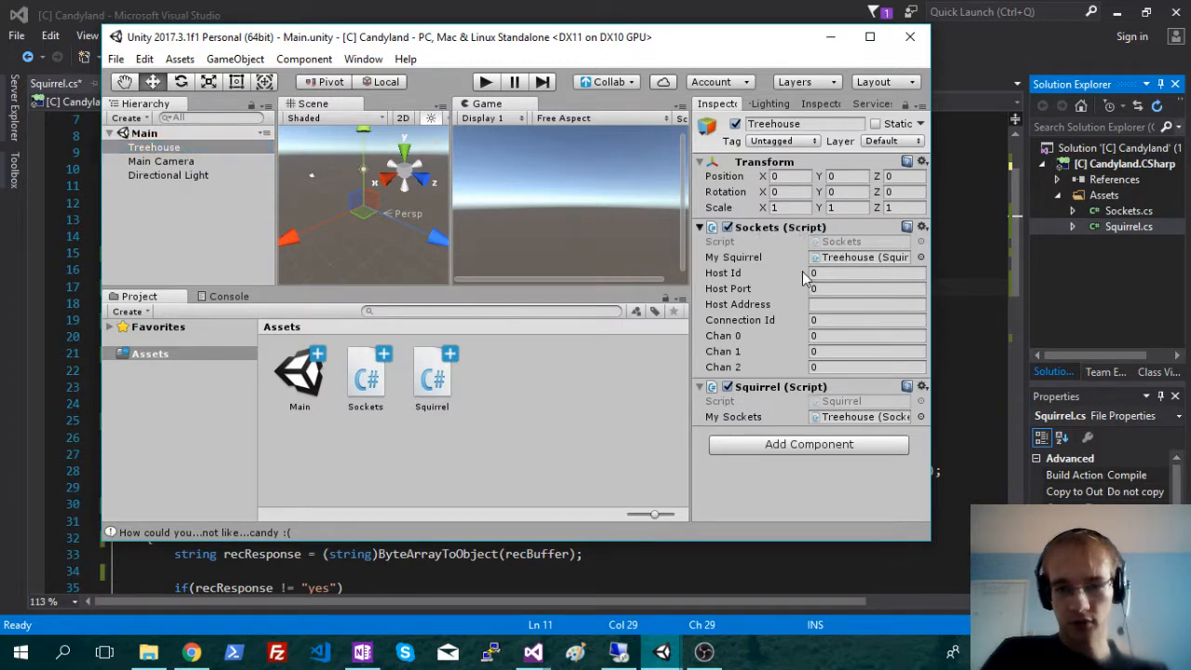
pyautogui.click(859, 416)
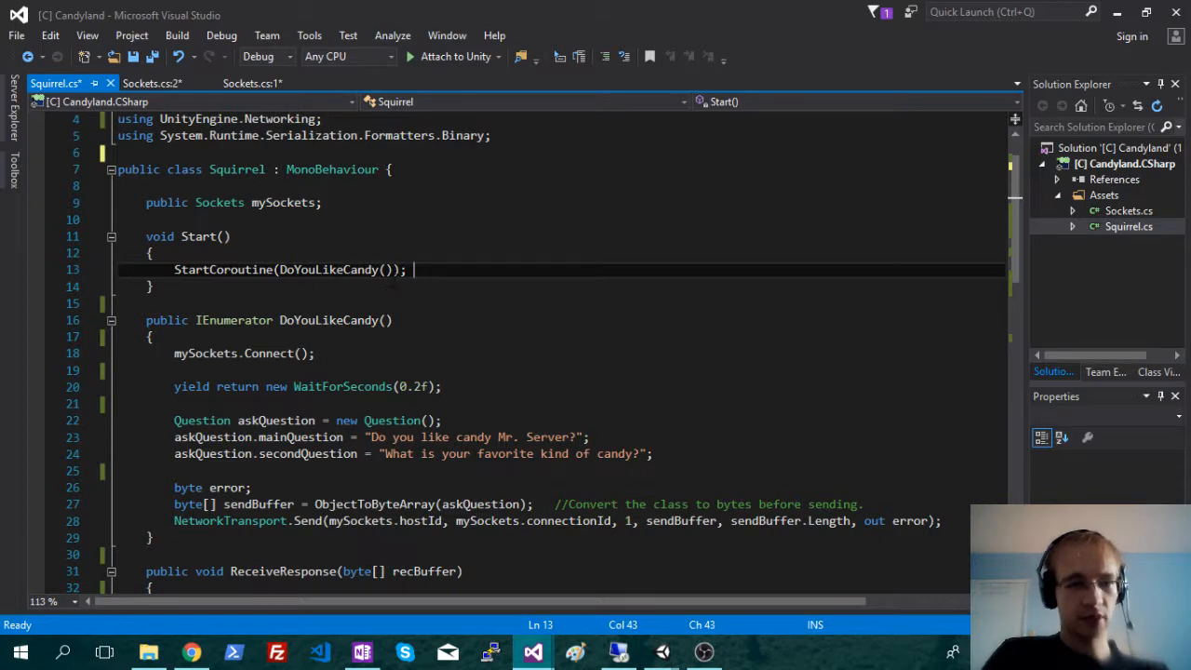
pyautogui.scroll(-3)
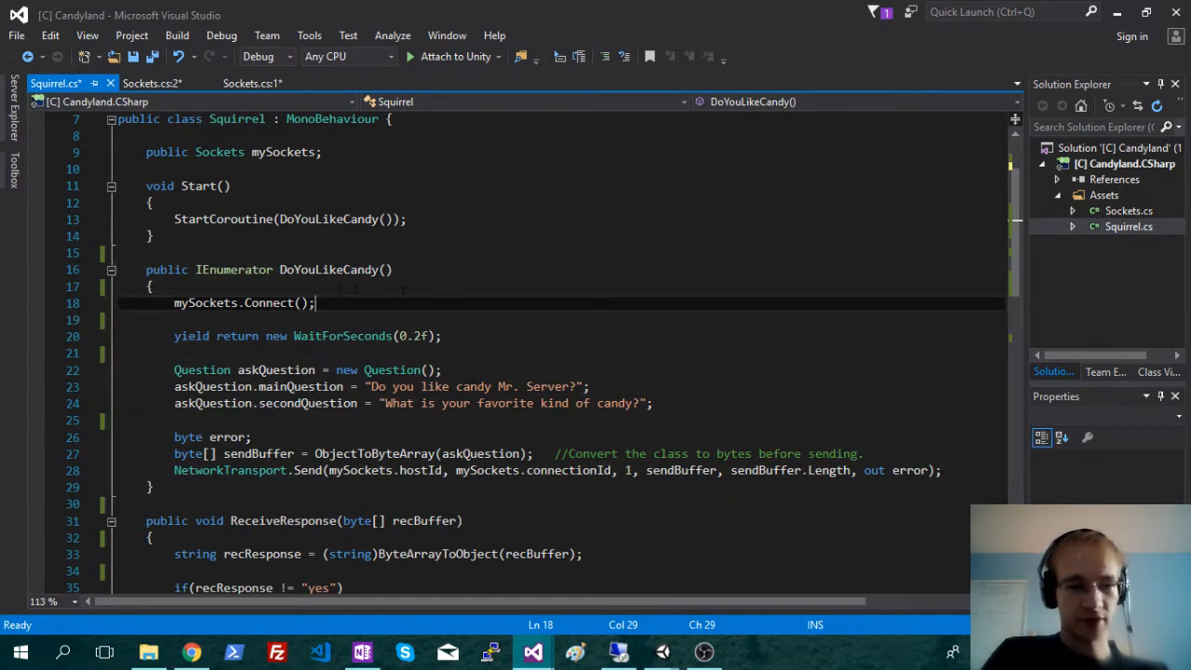
pyautogui.scroll(-3)
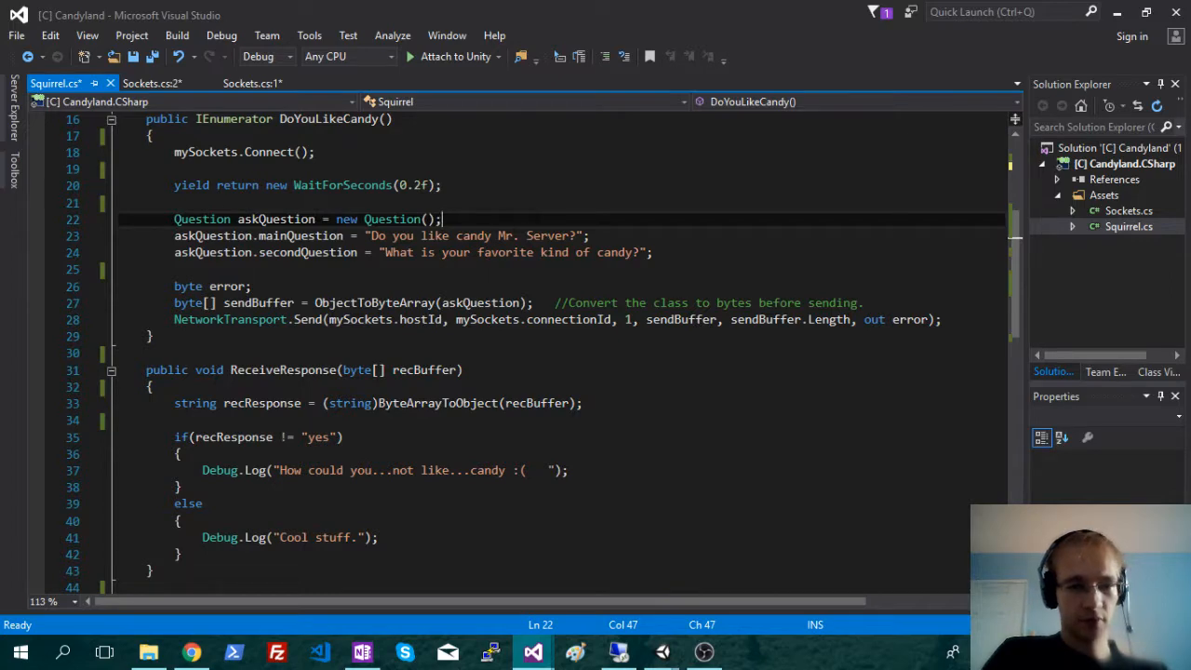
pyautogui.scroll(-3)
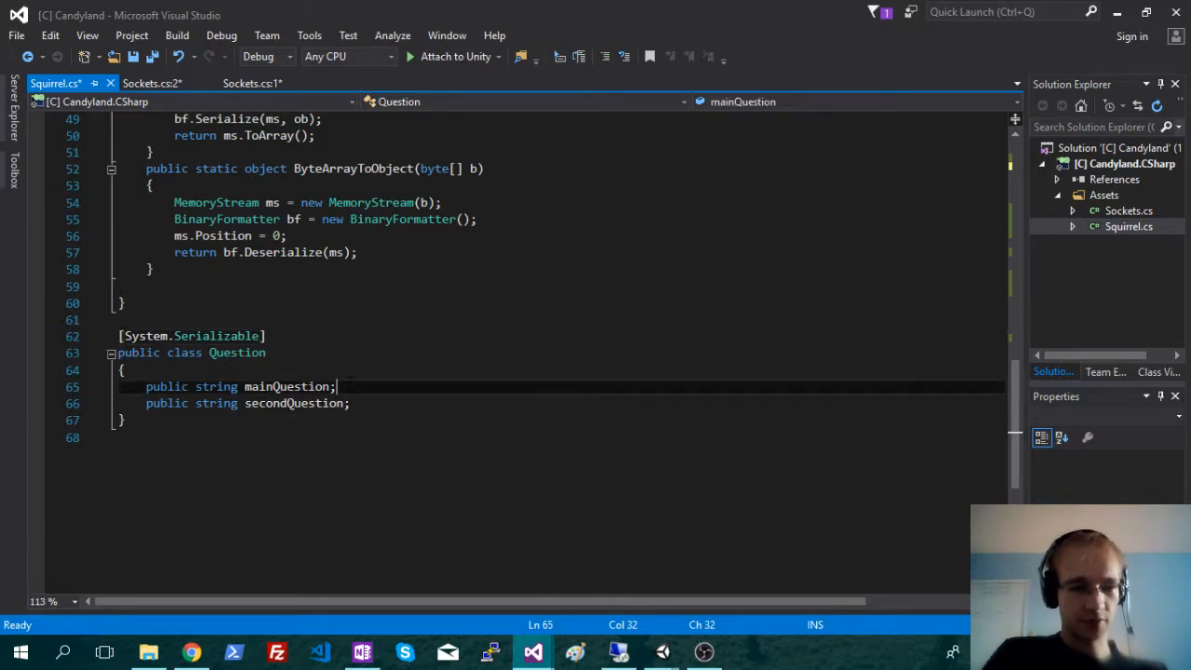
pyautogui.click(356, 403)
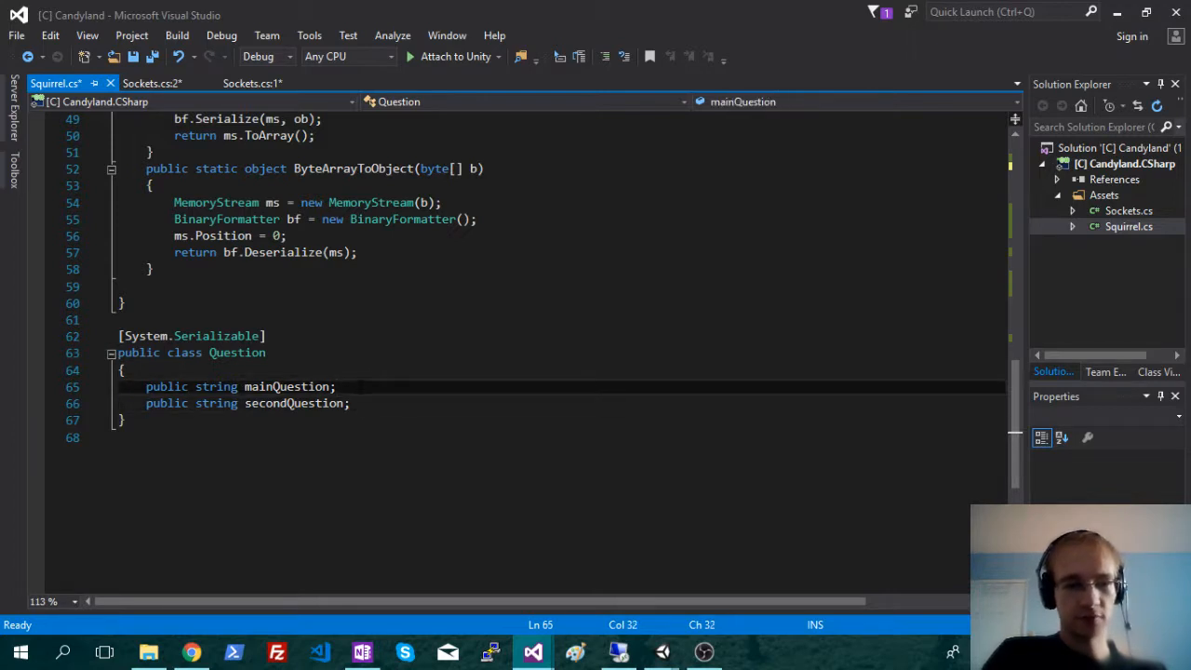
pyautogui.scroll(-3)
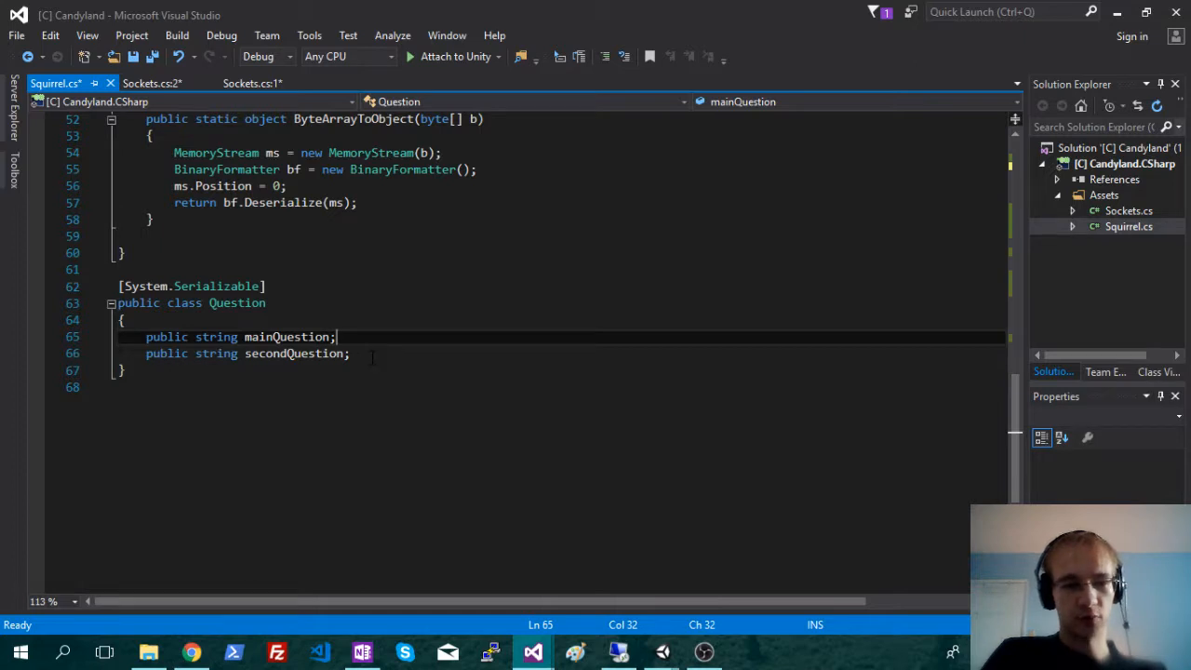
pyautogui.click(372, 353)
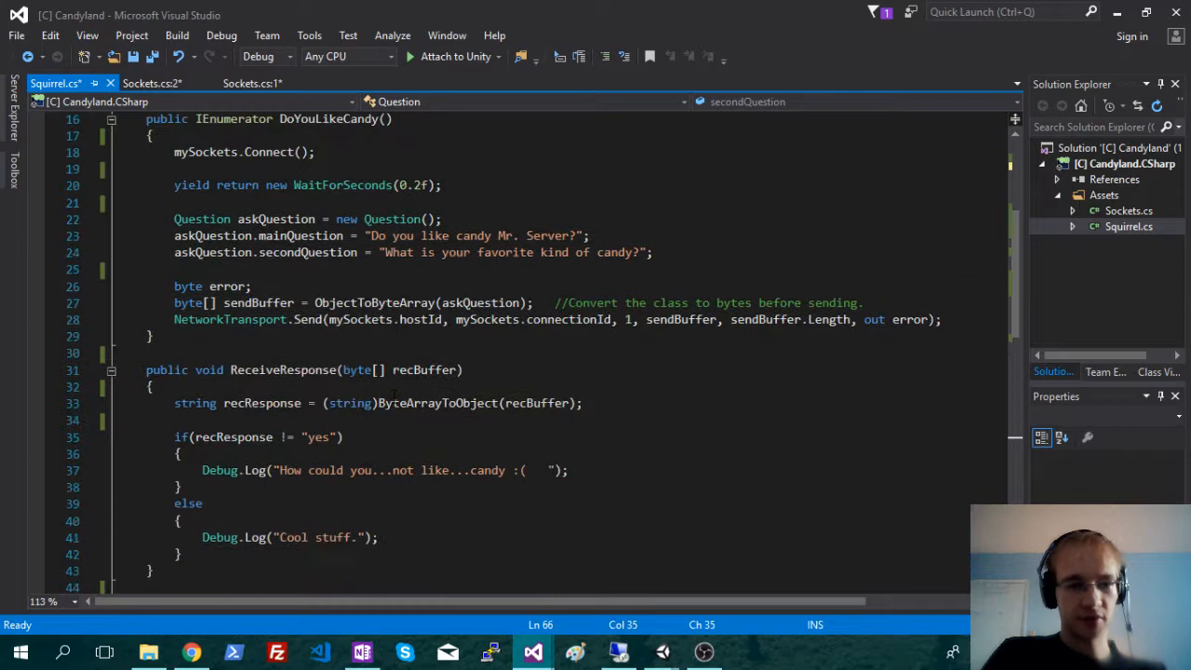
pyautogui.scroll(3)
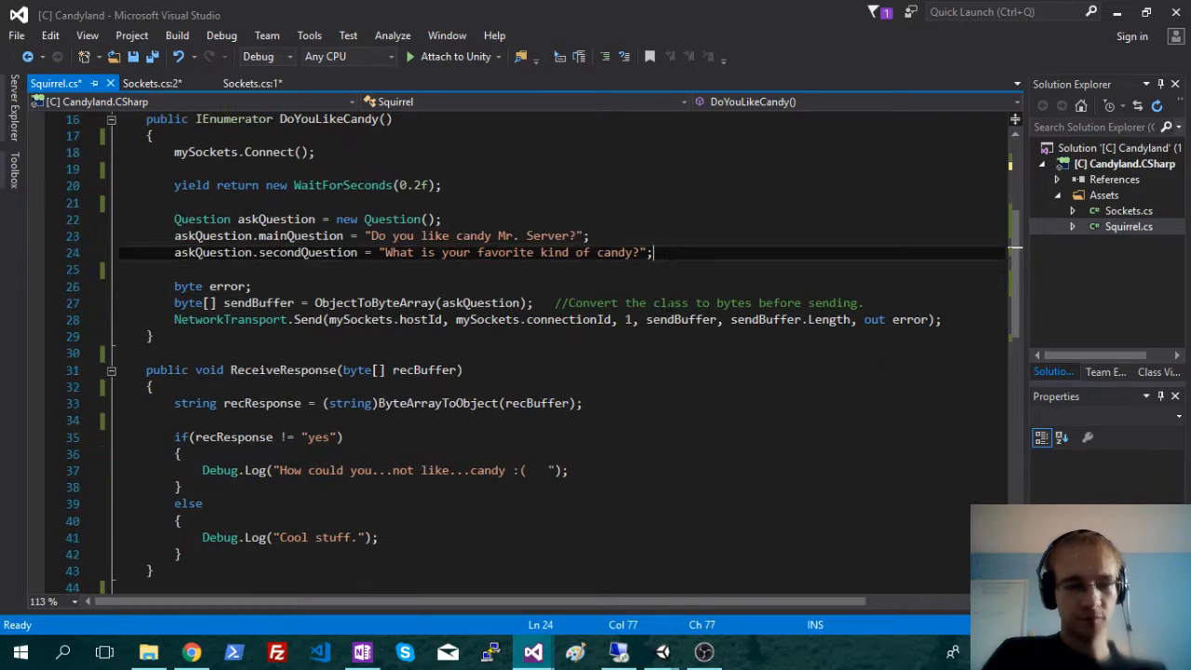
pyautogui.moveTo(665, 220)
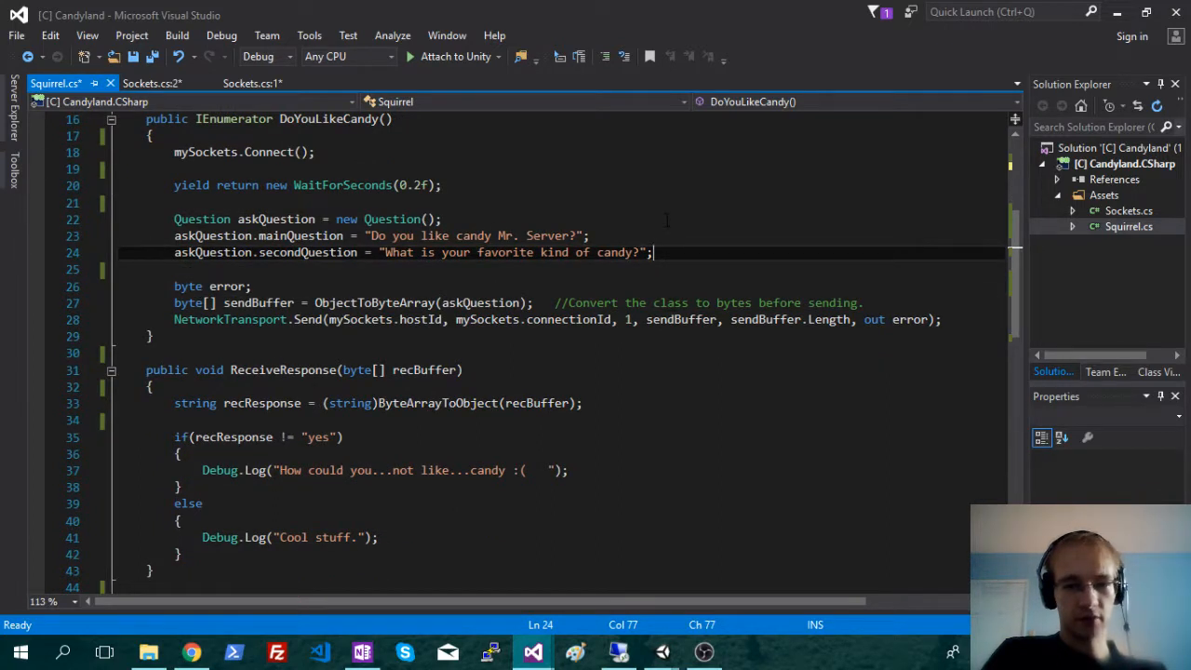
pyautogui.moveTo(668, 270)
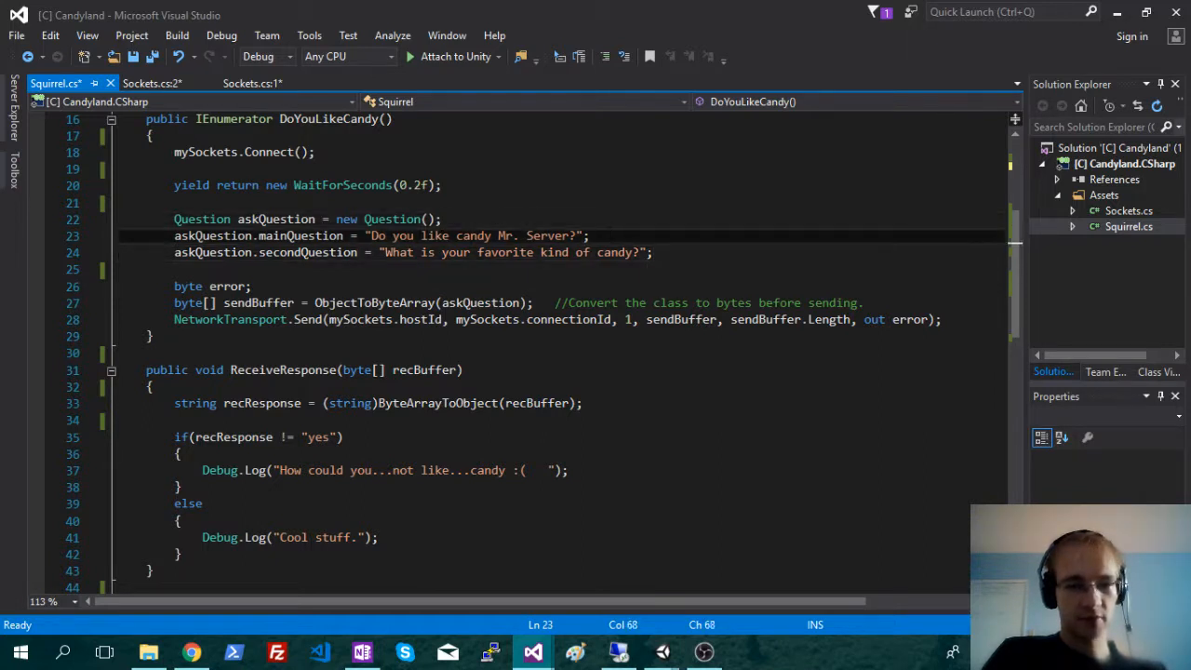
pyautogui.click(666, 252)
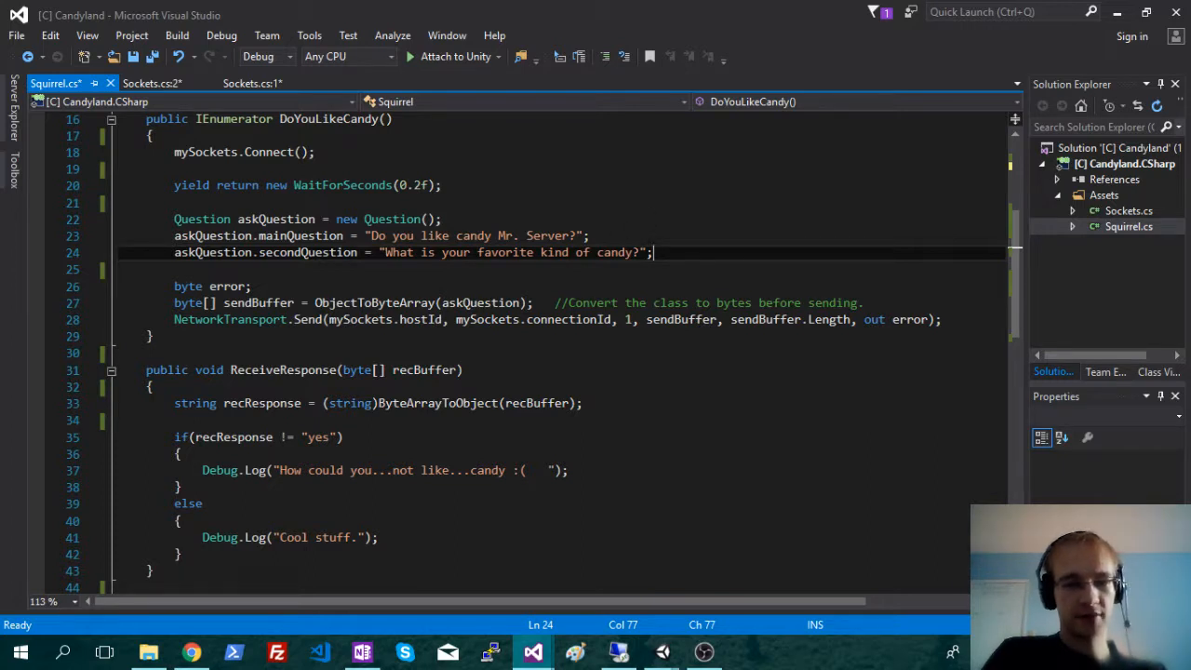
pyautogui.scroll(-3)
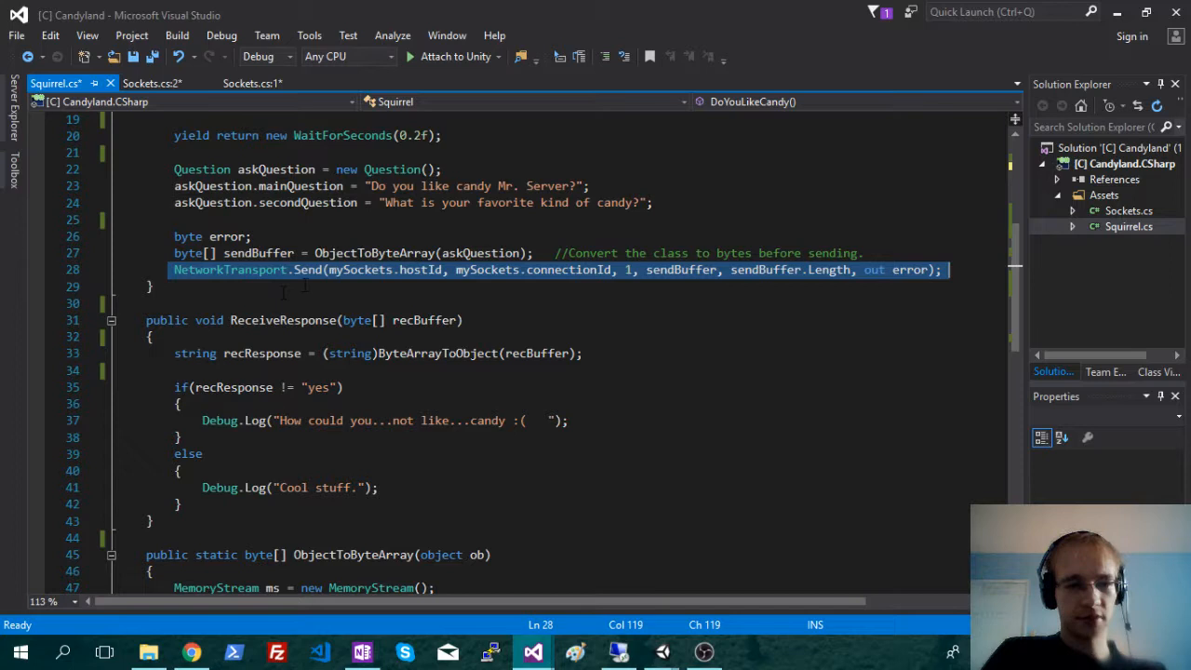
pyautogui.moveTo(371, 288)
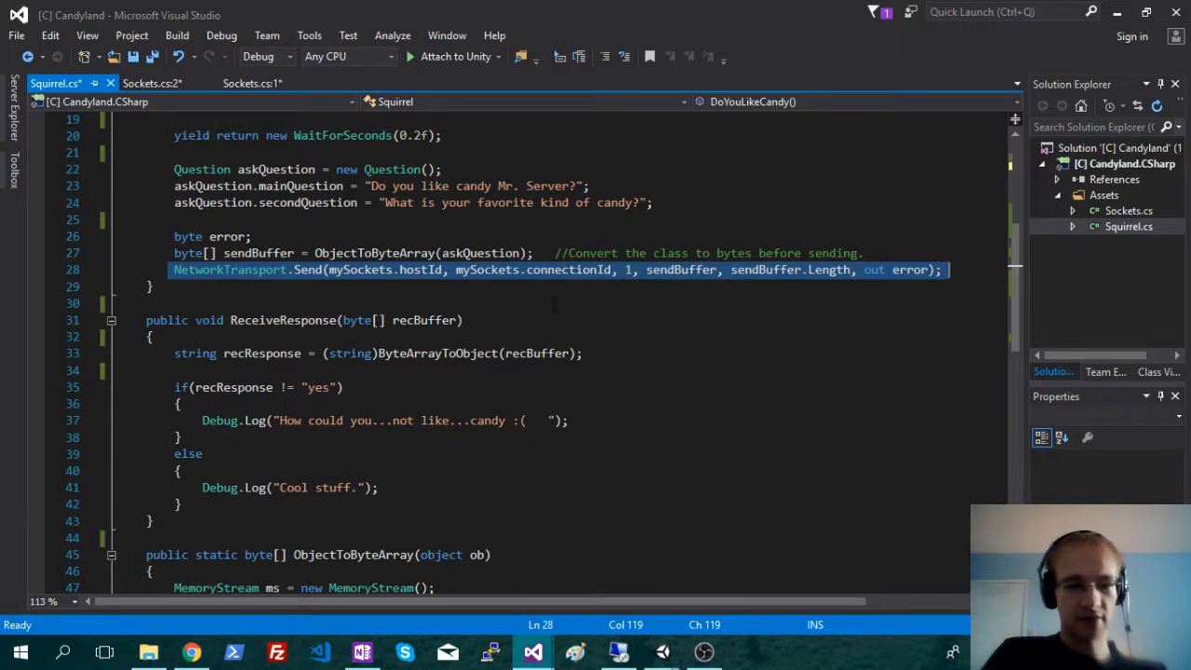
pyautogui.moveTo(366, 299)
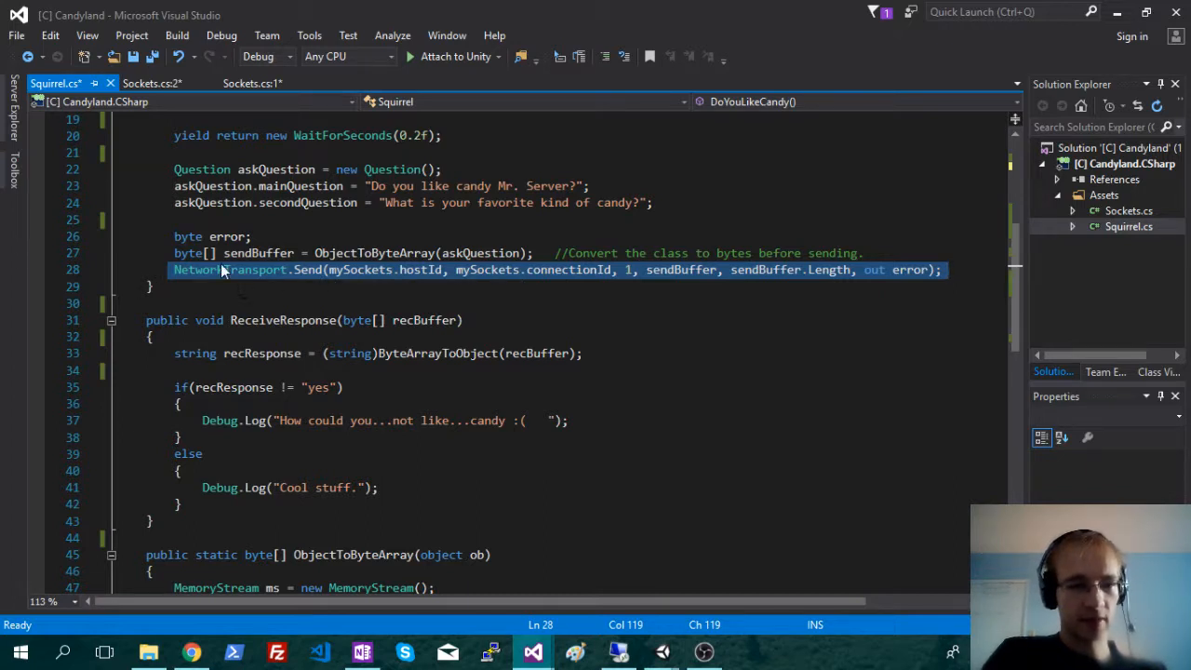
pyautogui.click(251, 236)
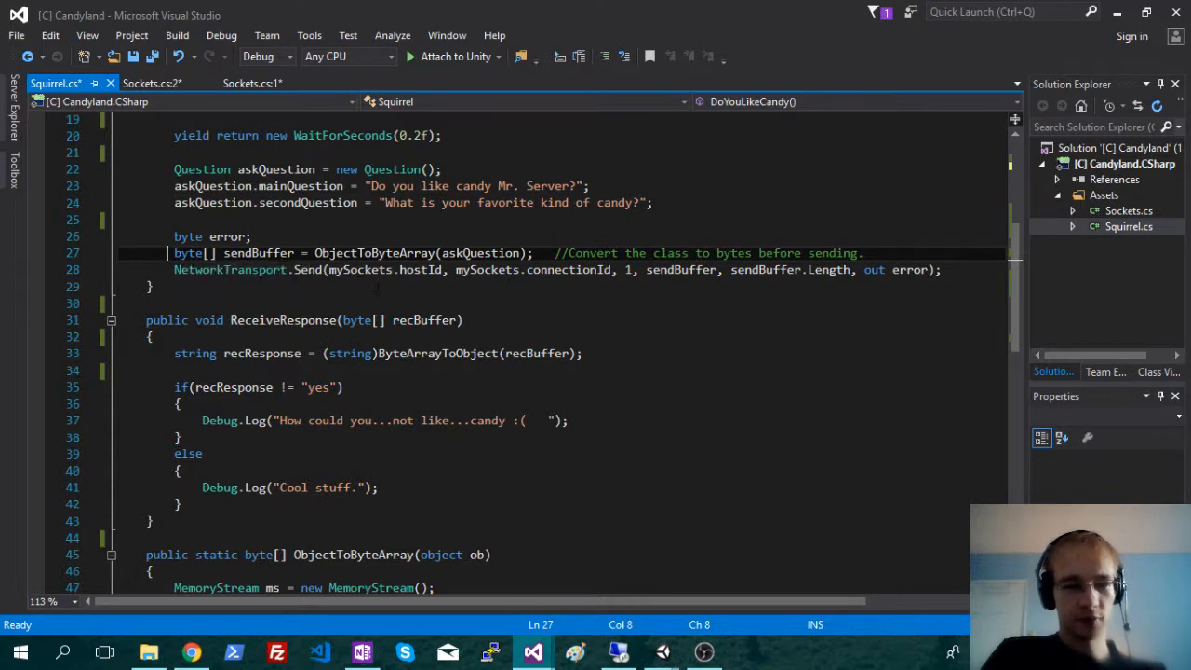
pyautogui.moveTo(174, 168); pyautogui.dragTo(653, 202)
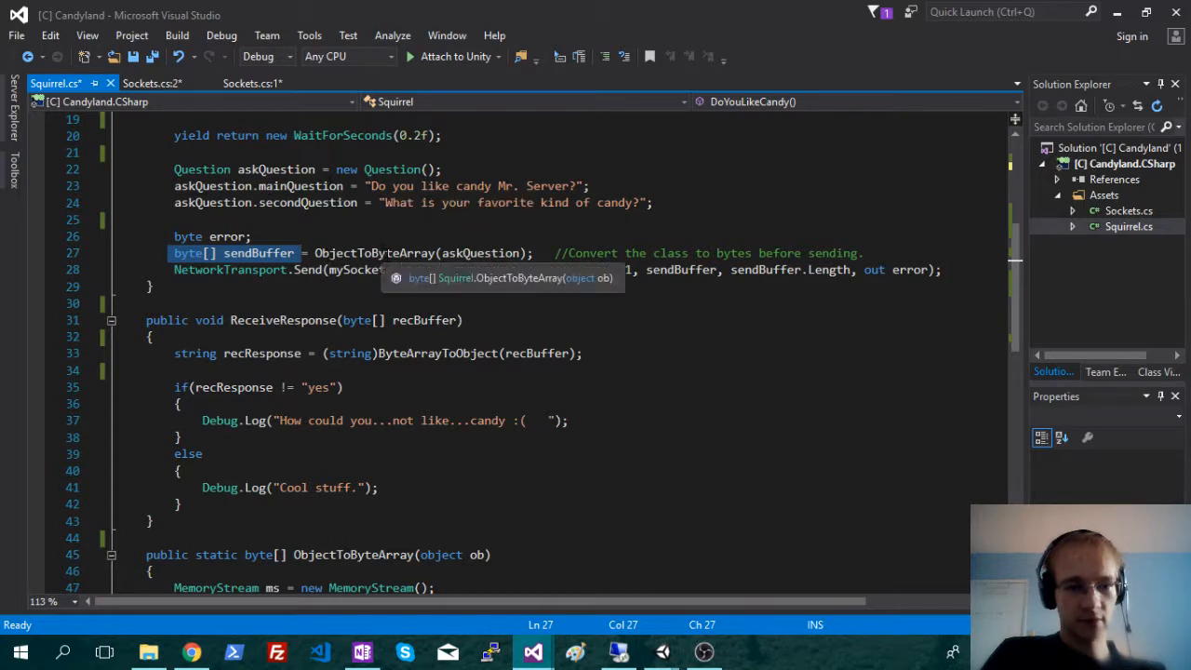
pyautogui.moveTo(283, 265)
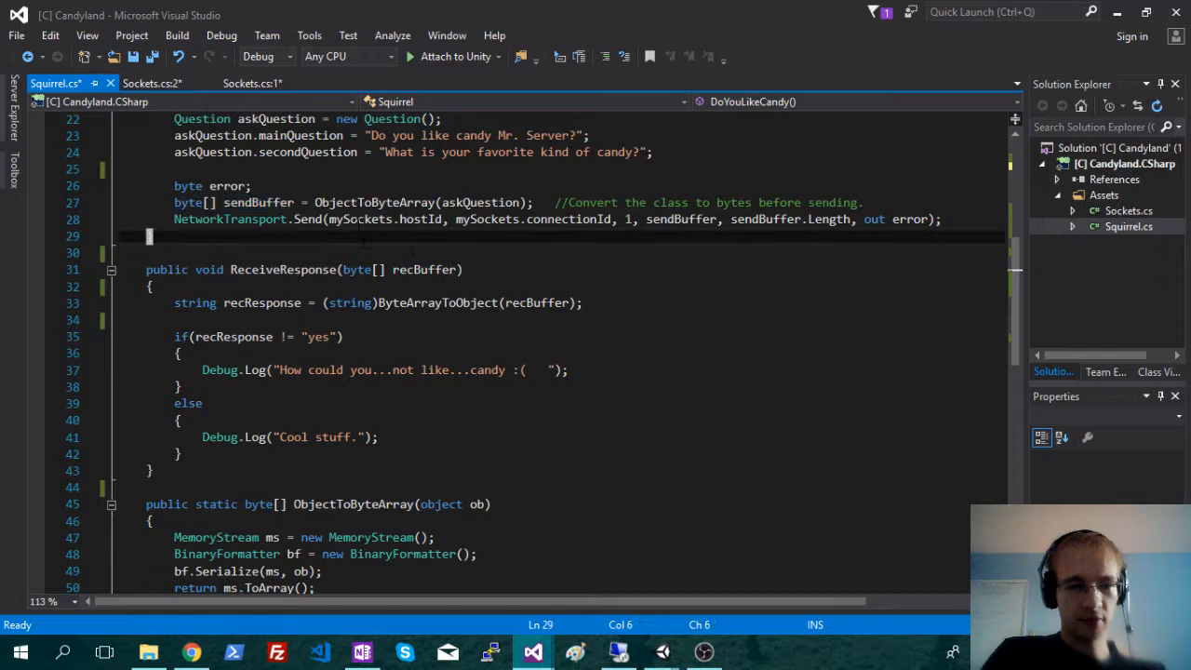
pyautogui.doubleClick(371, 202)
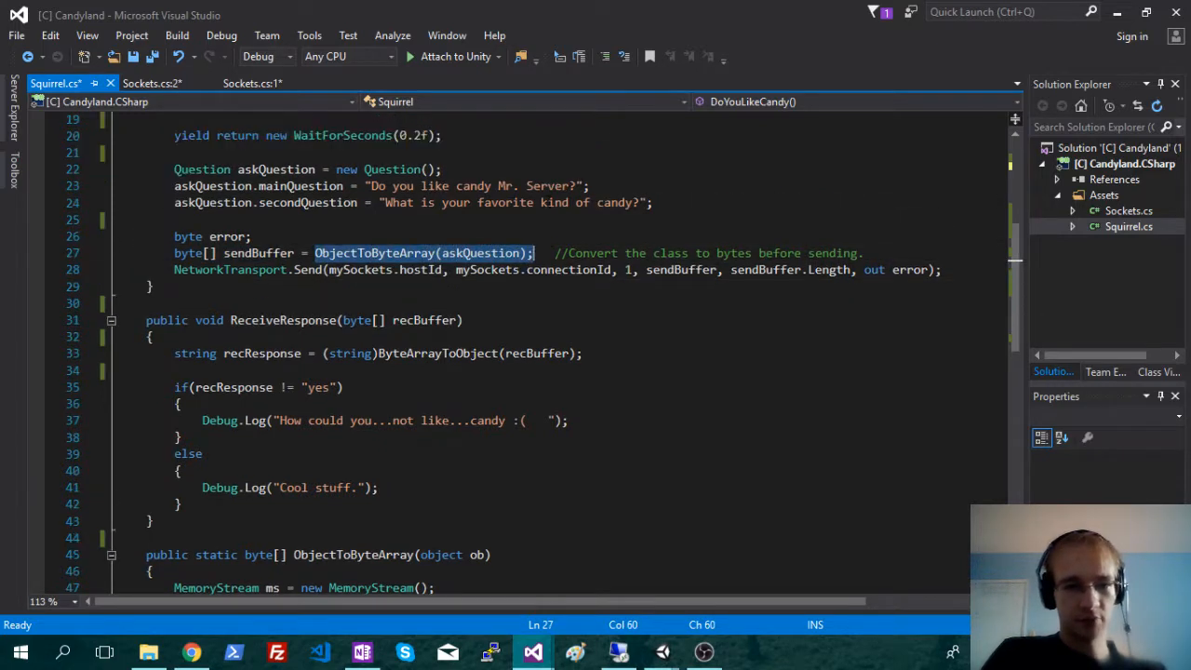
pyautogui.doubleClick(276, 169)
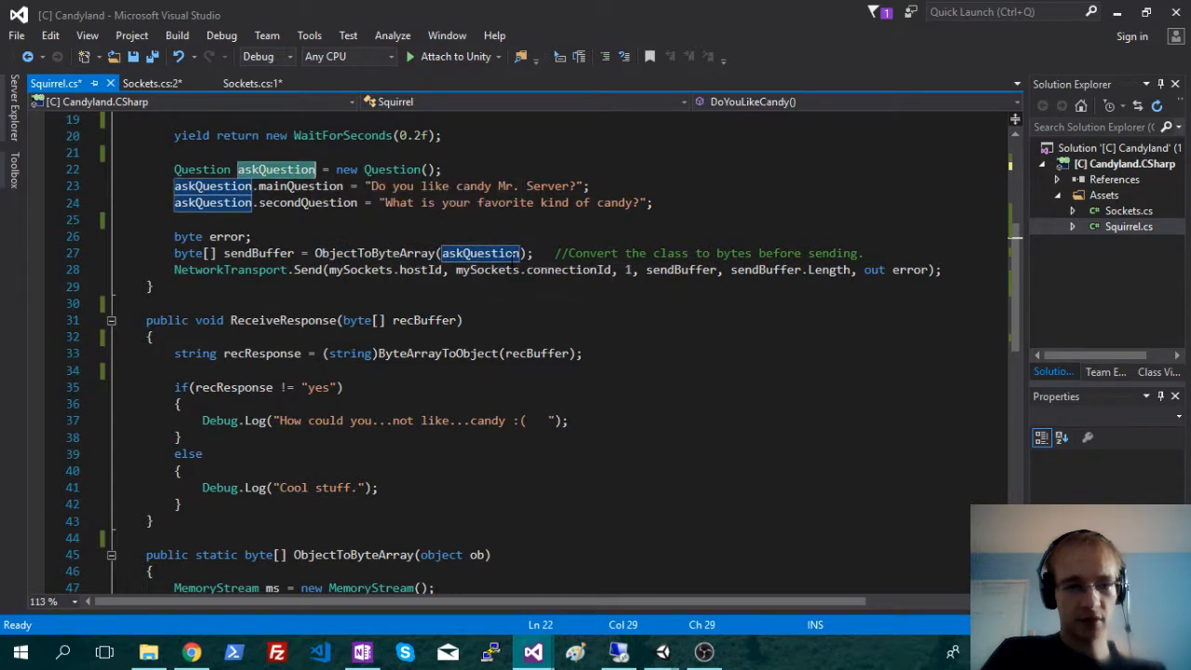
pyautogui.scroll(-3)
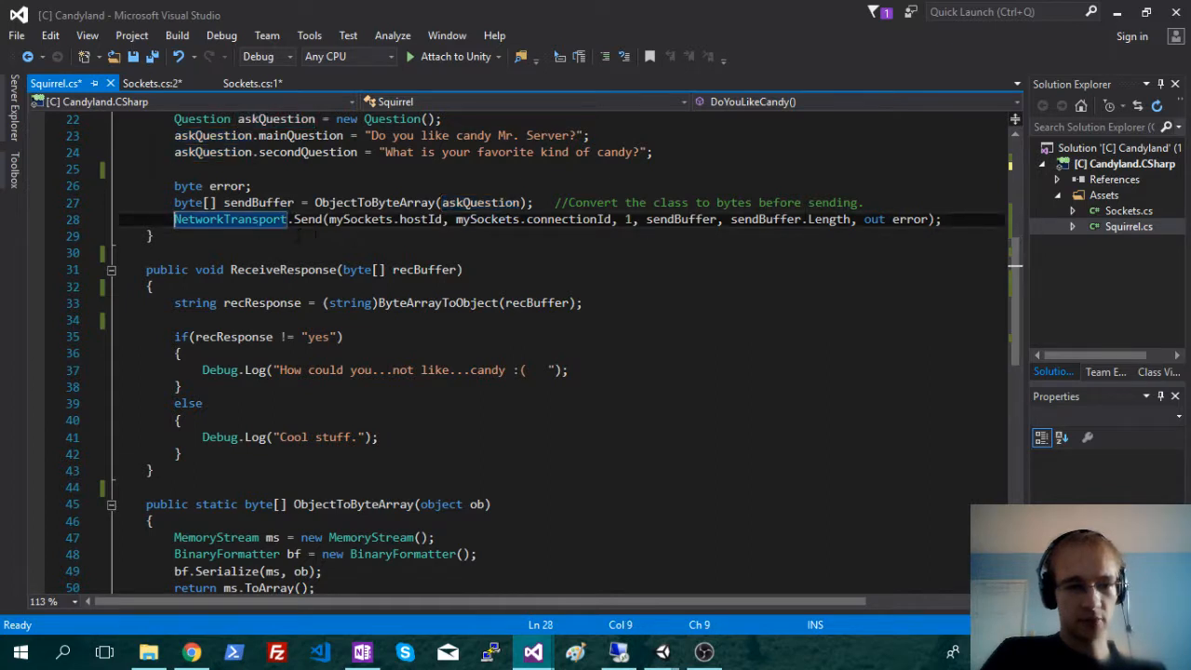
pyautogui.scroll(3)
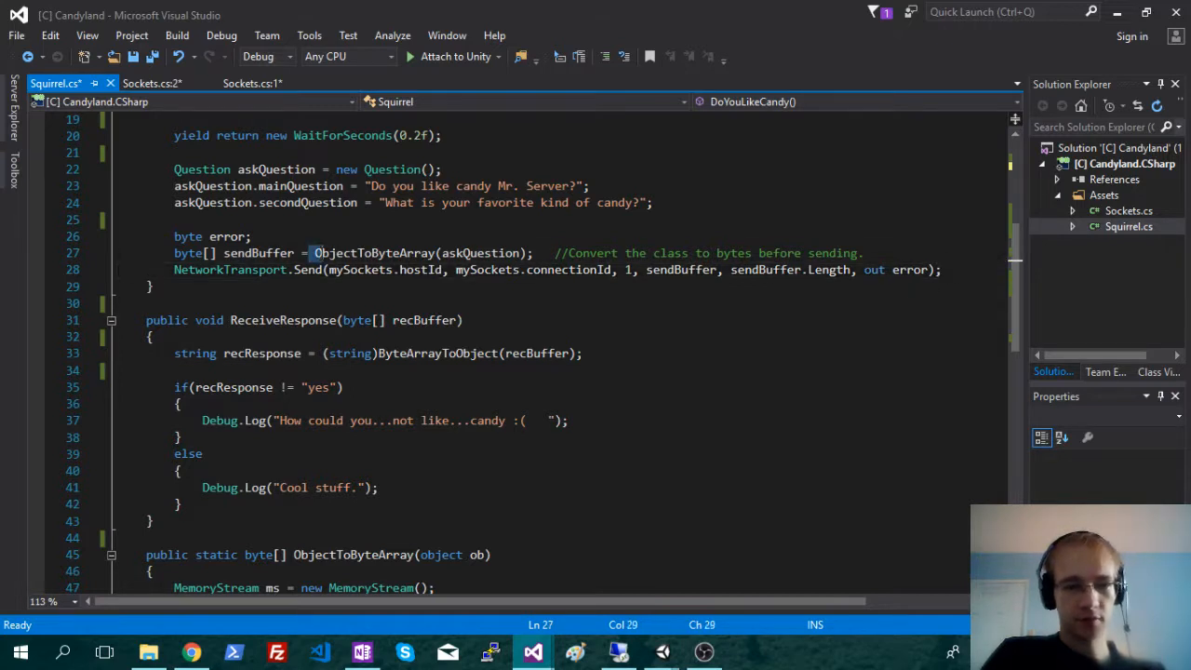
# - Highlight the ObjectToByteArray(askQuestion) call, then collapse the ObjectToByteArray method body
pyautogui.moveTo(313, 252); pyautogui.dragTo(542, 252)
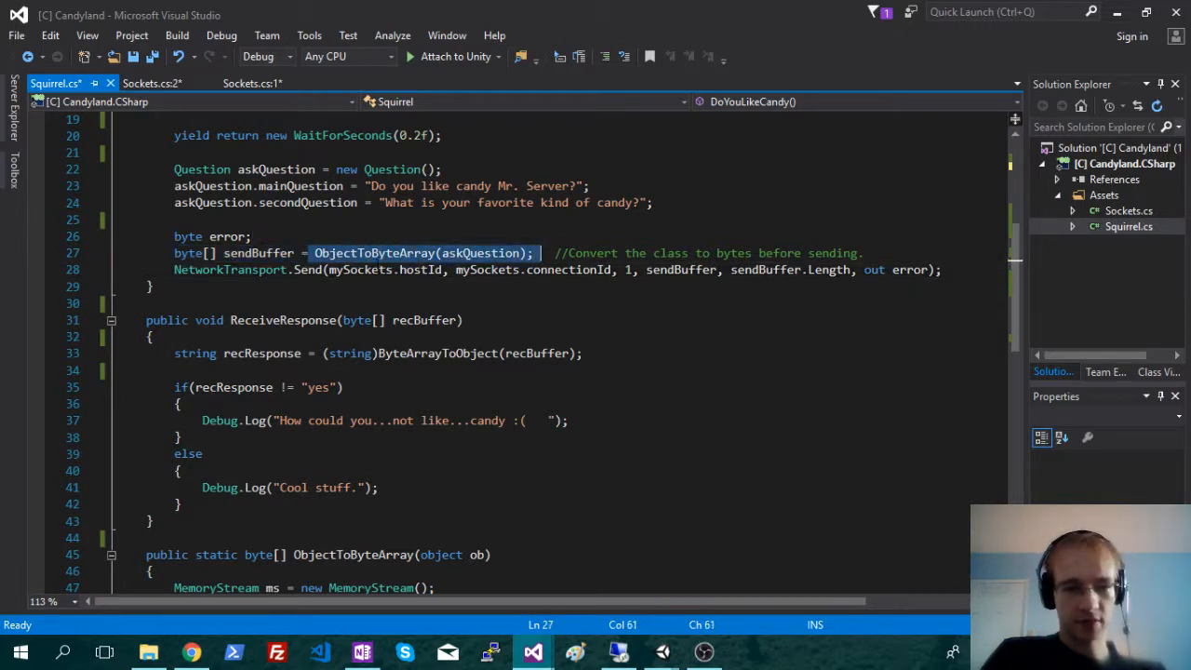
pyautogui.moveTo(389, 267)
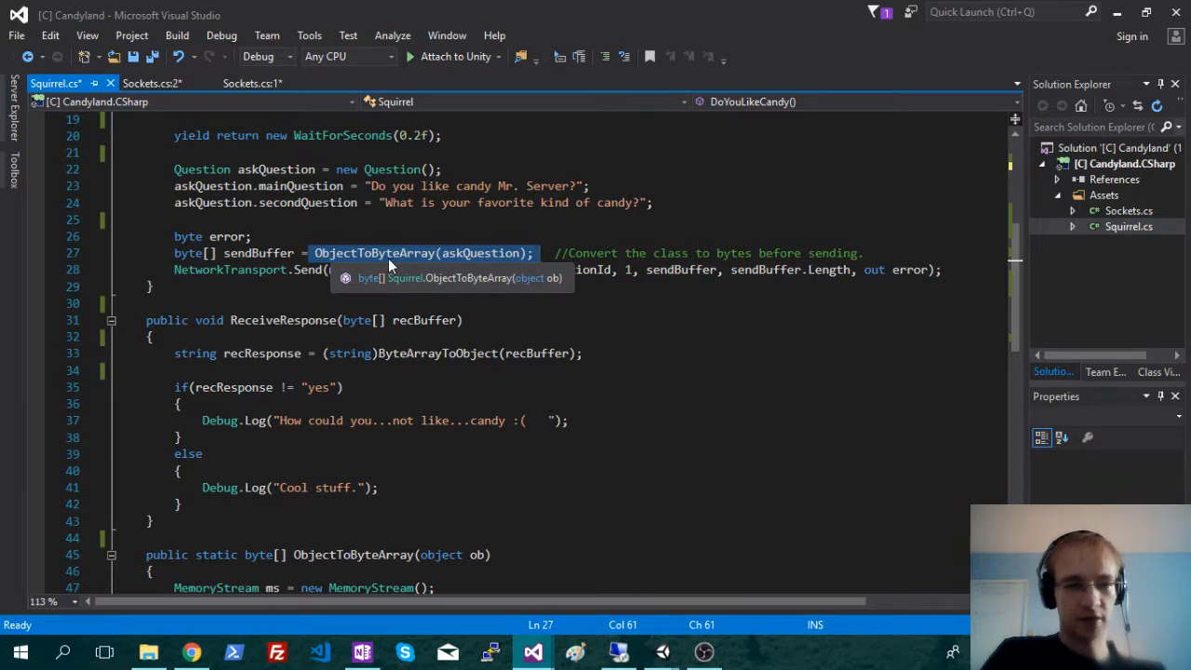
pyautogui.scroll(-3)
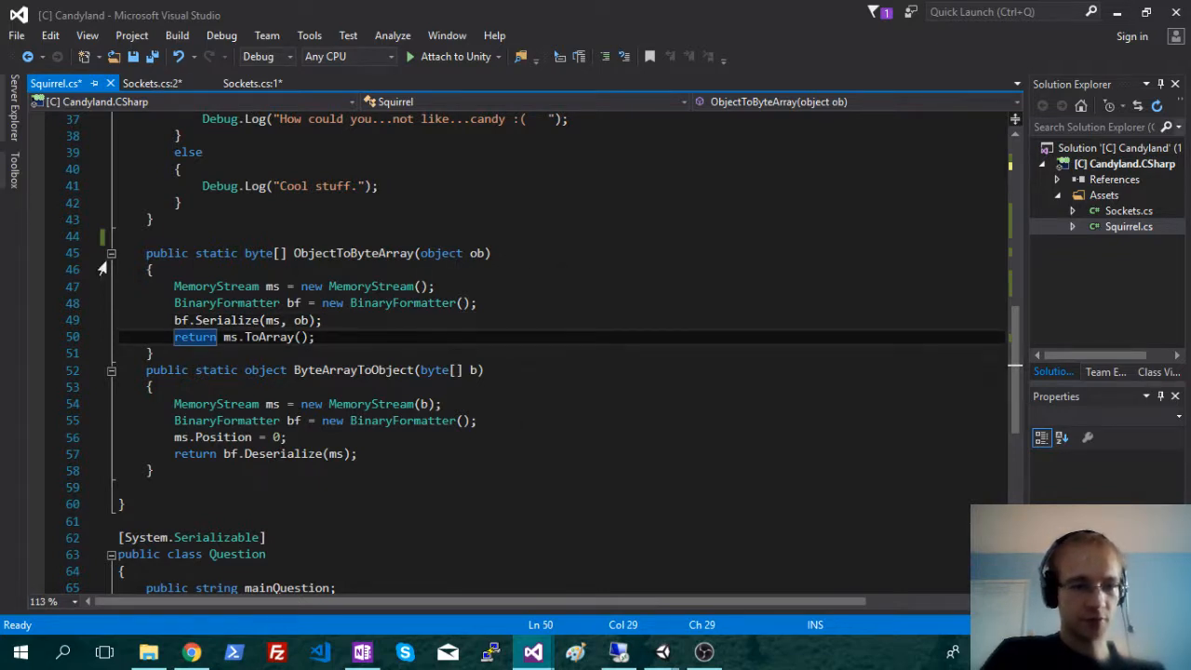
pyautogui.click(110, 252)
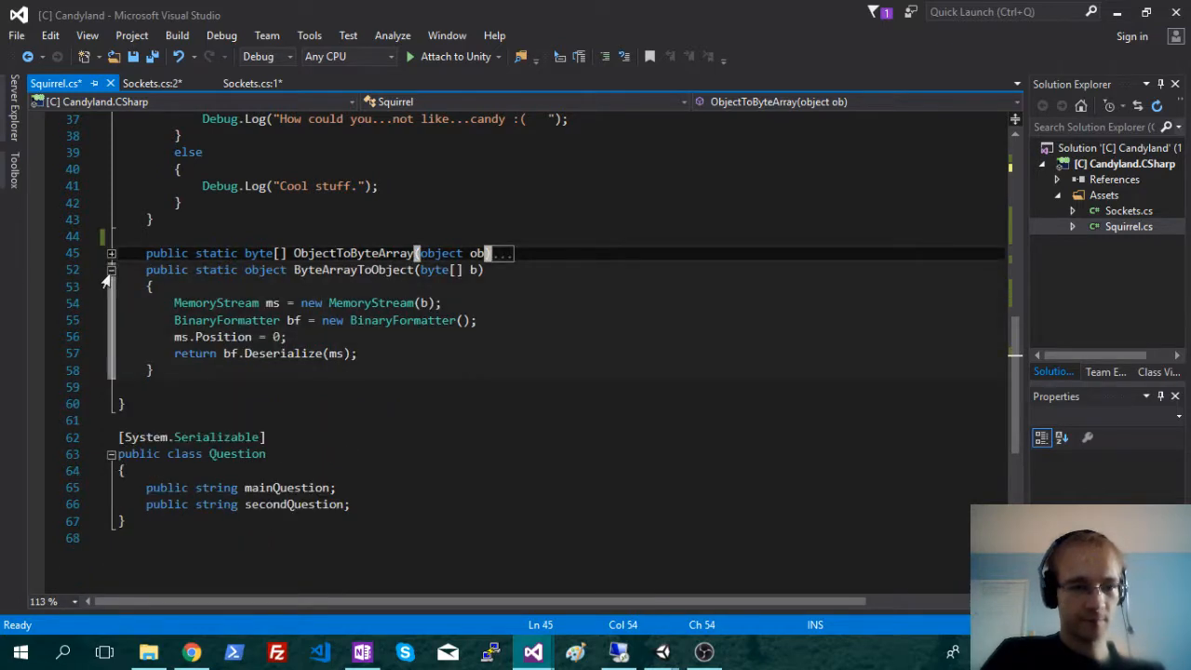